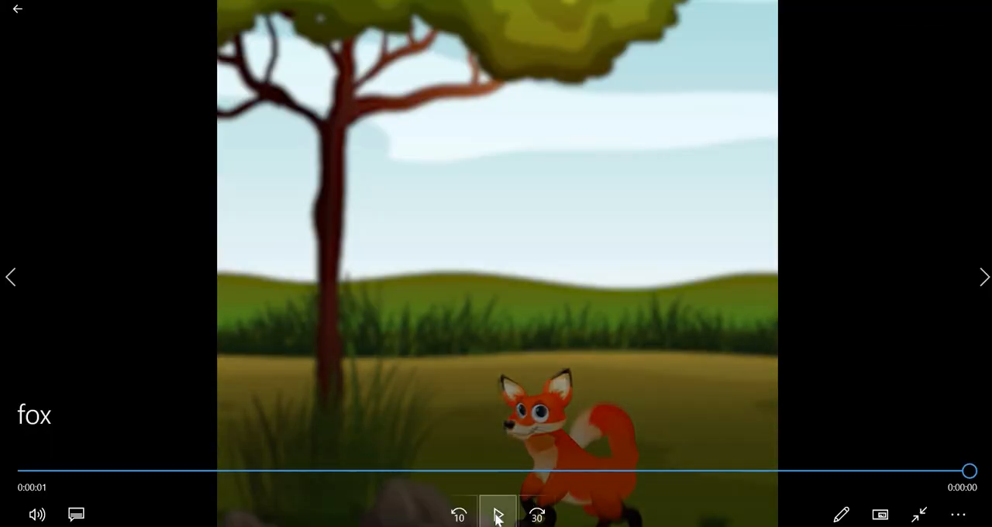
# - Play the finished fox.mp4 jump clip in Media player, then close the player
pyautogui.click(498, 514)
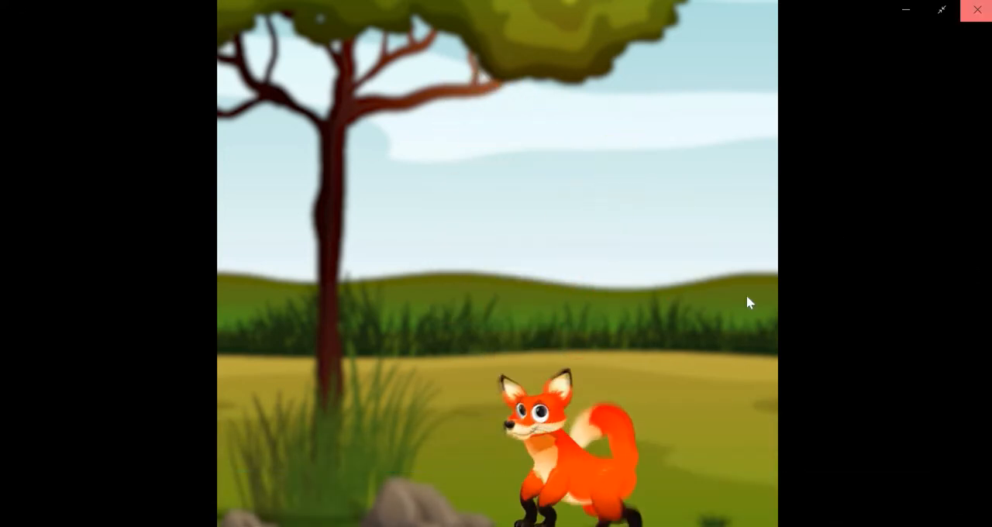
pyautogui.click(977, 10)
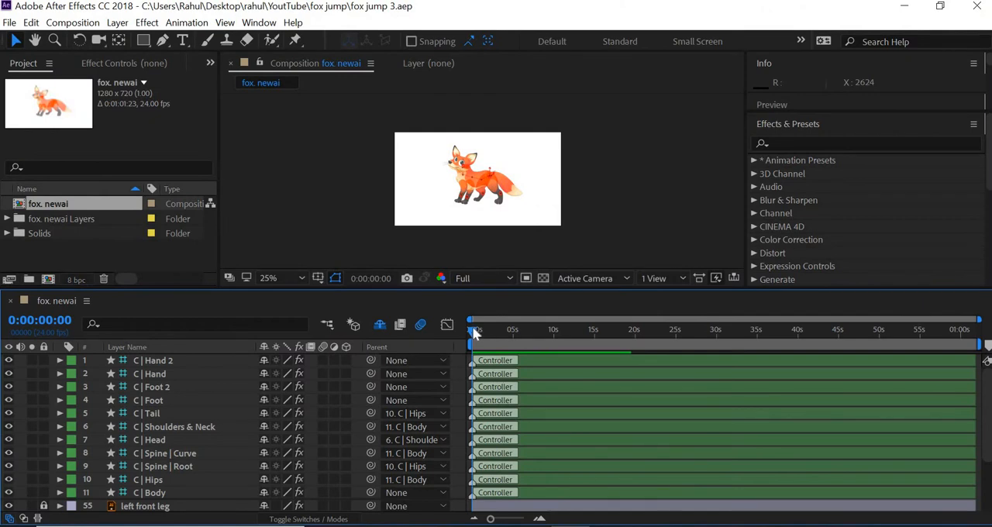
pyautogui.click(704, 329)
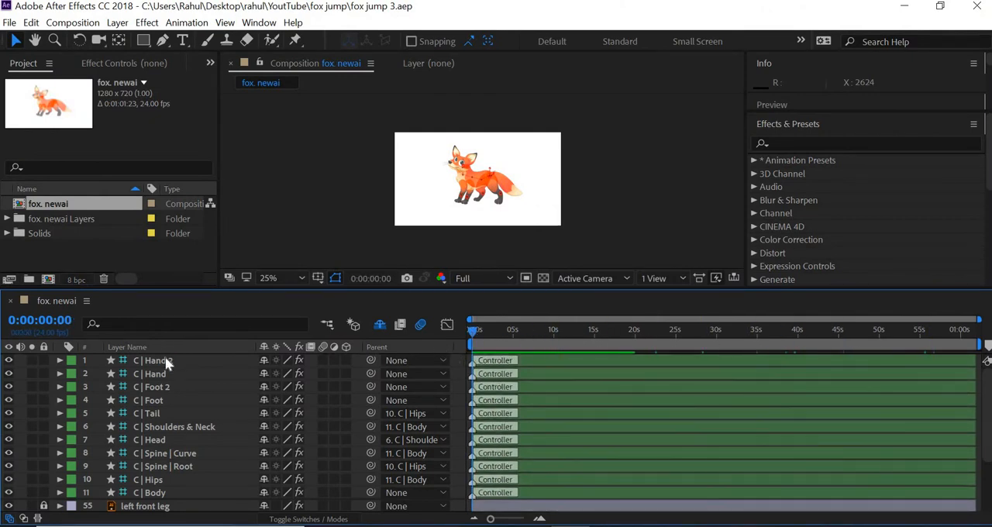
pyautogui.click(155, 360)
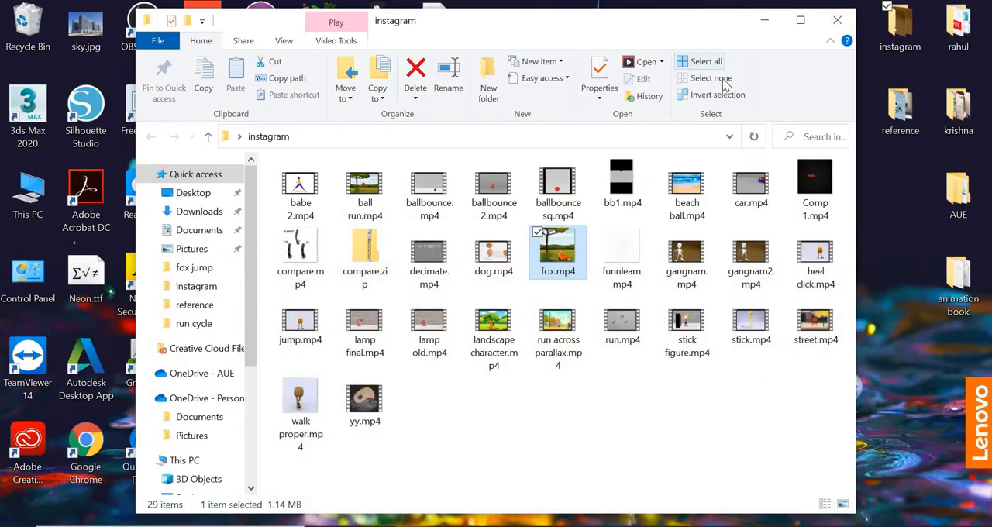
# - Browse to YouTube > fox jump, select fox jump 3.aep, then close File Explorer
pyautogui.click(837, 18)
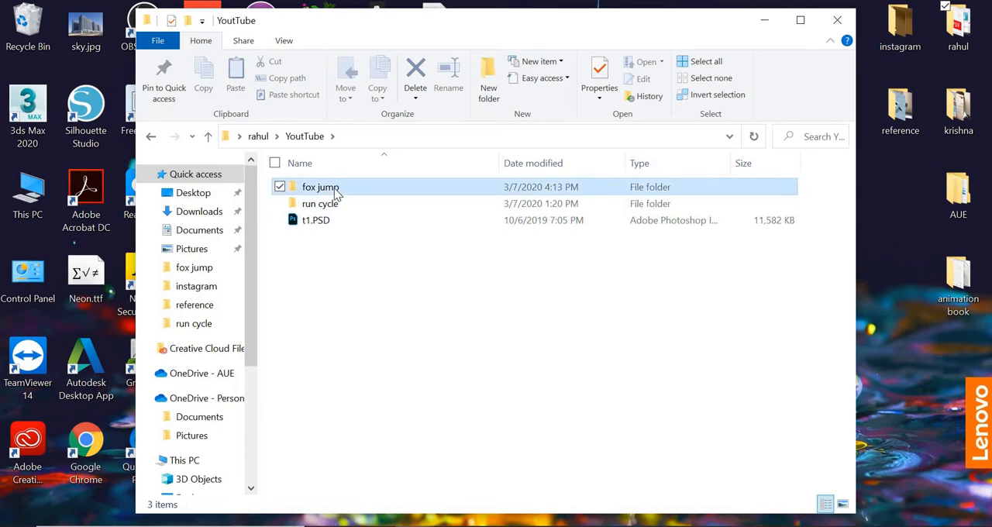
pyautogui.doubleClick(319, 186)
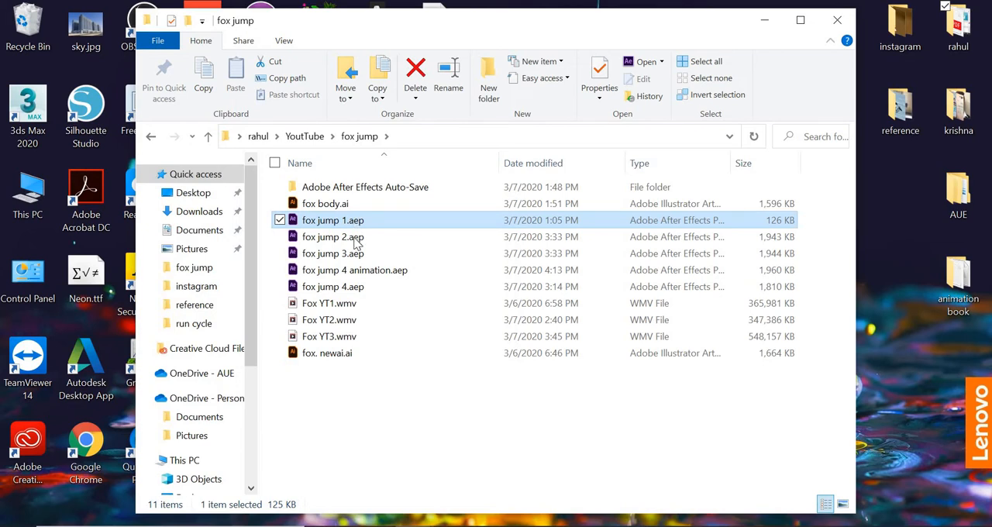
pyautogui.click(332, 236)
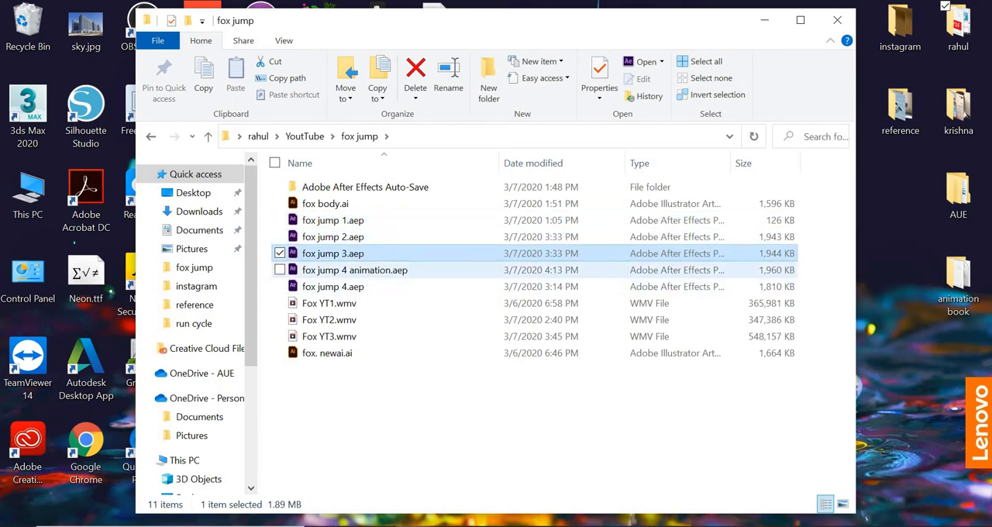
pyautogui.click(837, 19)
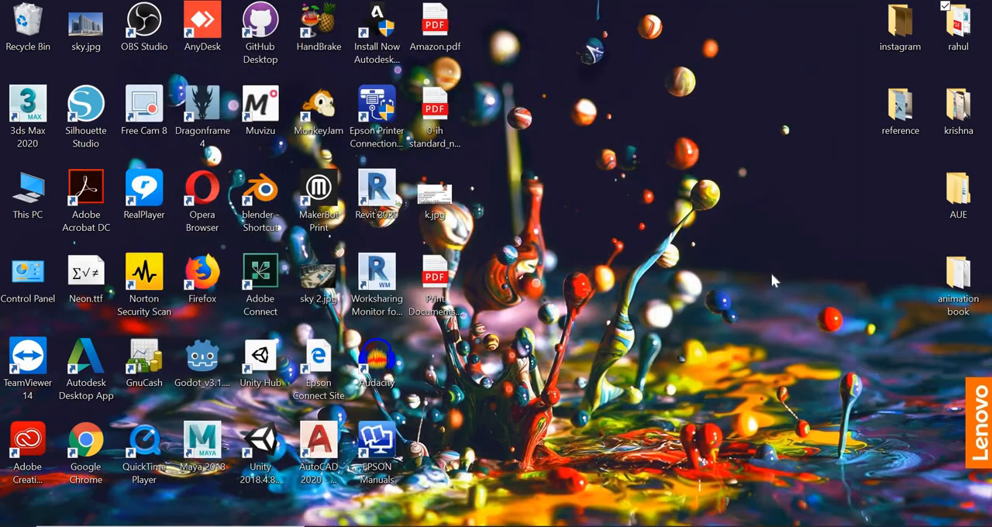
pyautogui.moveTo(579, 301)
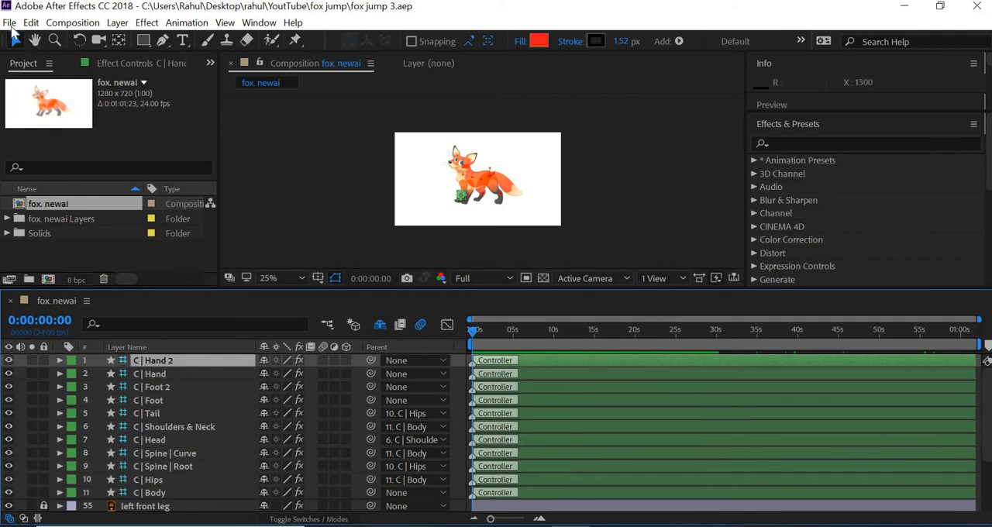
# - Save the fox jump 3 project as a new version named fox jump 4.aep
pyautogui.click(9, 21)
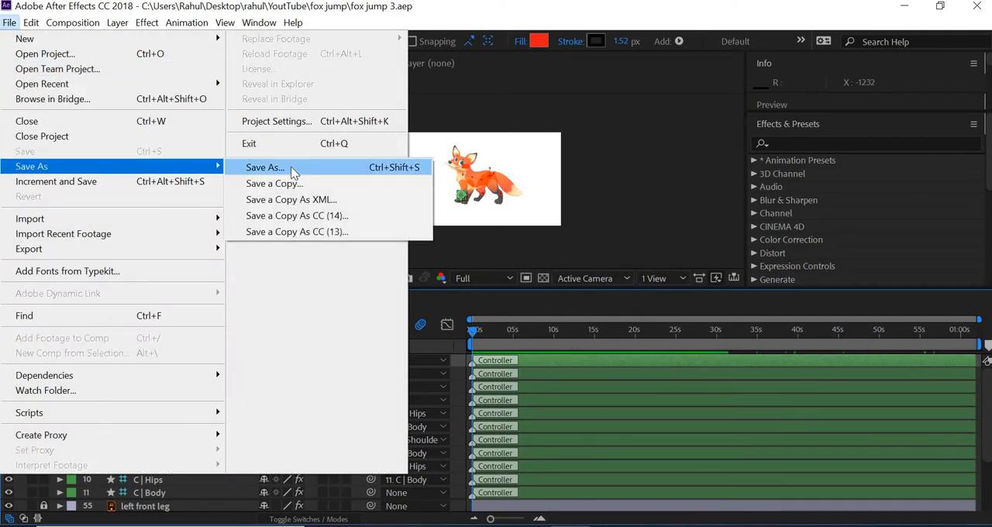
pyautogui.click(263, 167)
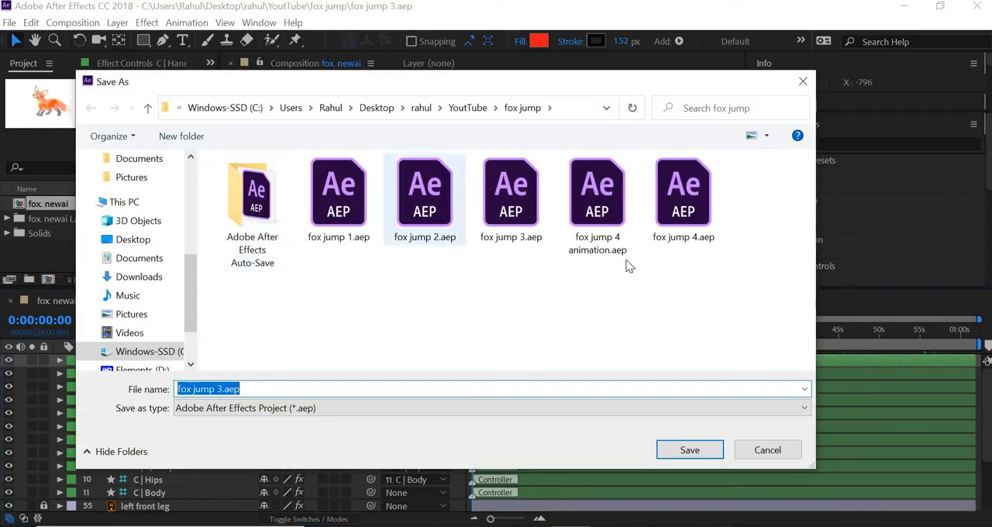
pyautogui.click(681, 194)
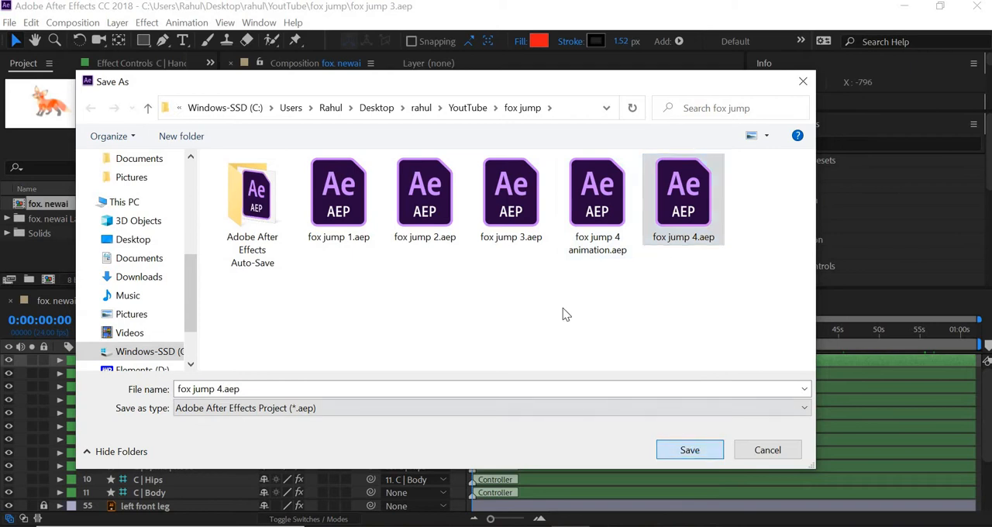
pyautogui.click(688, 449)
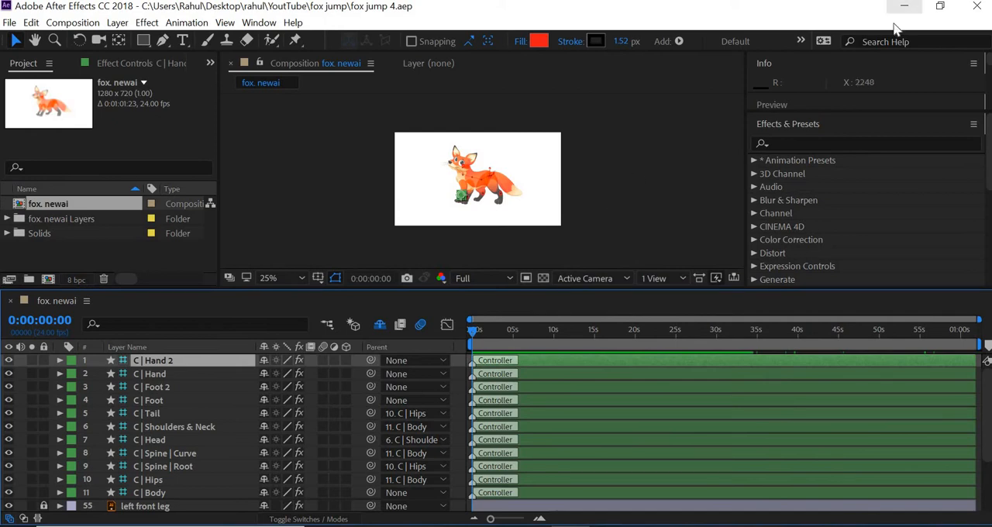
pyautogui.moveTo(654, 179)
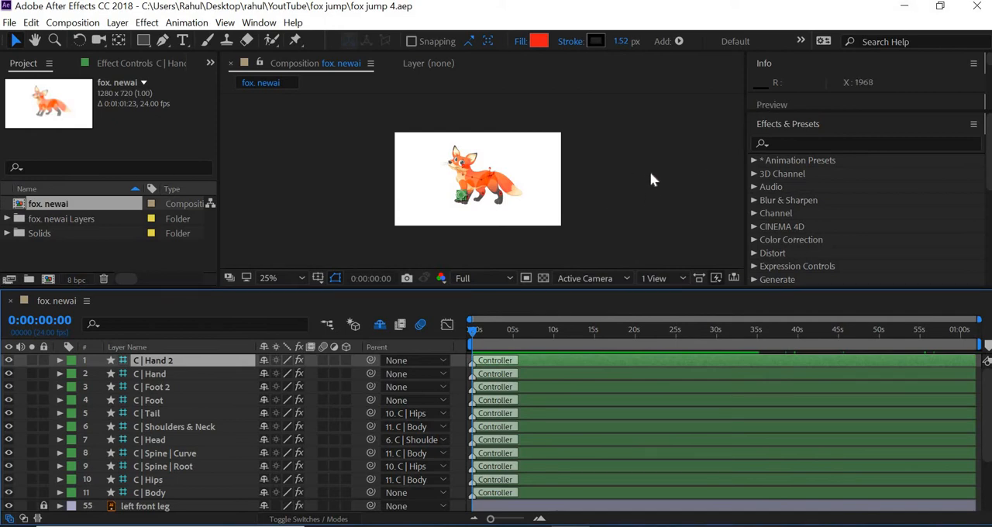
pyautogui.moveTo(616, 140)
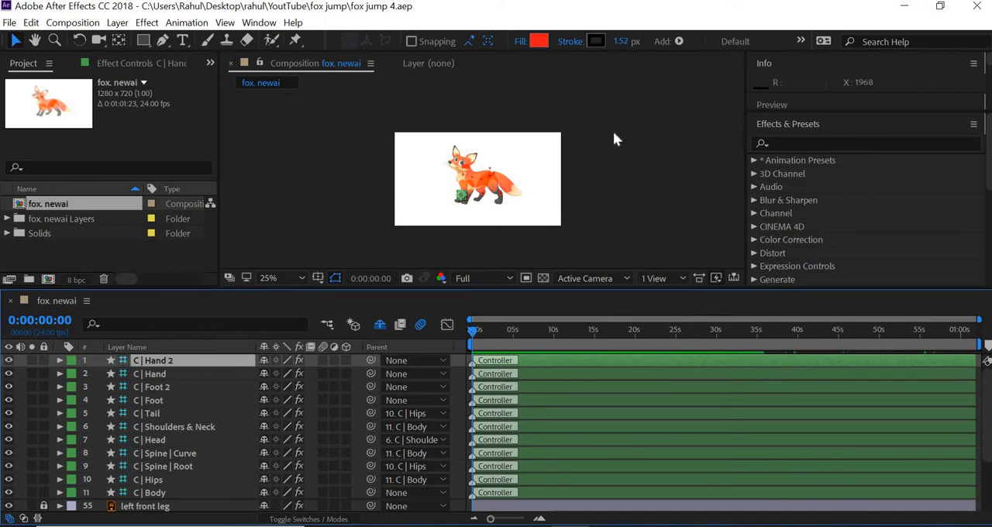
pyautogui.moveTo(488, 195)
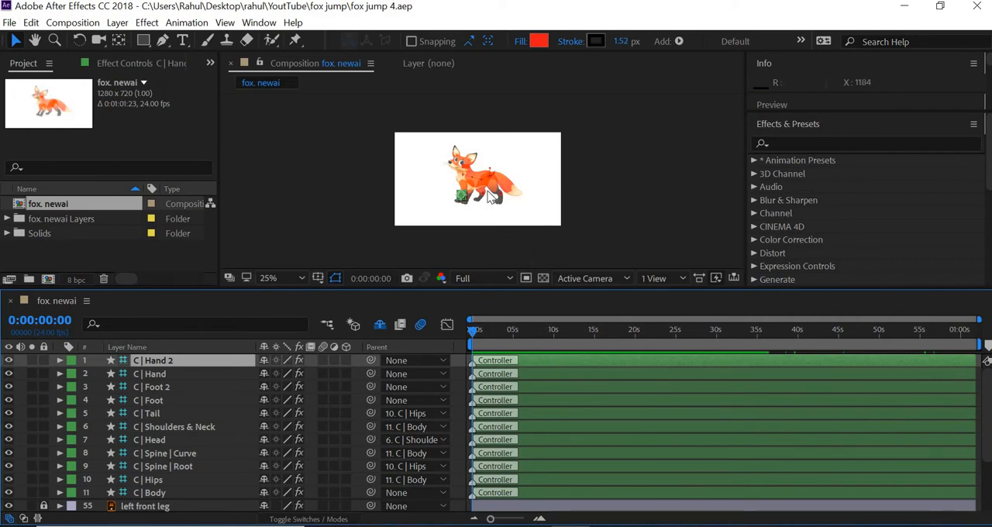
pyautogui.moveTo(504, 243)
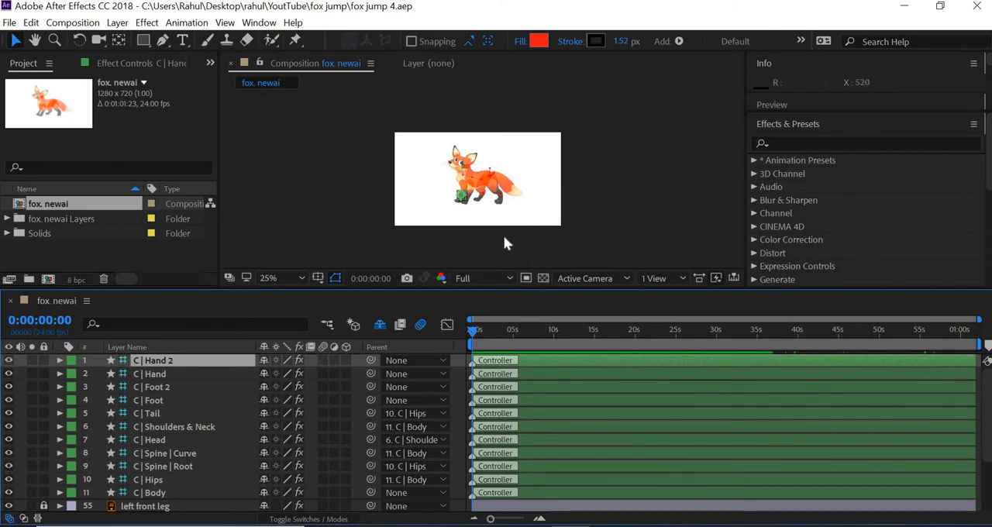
pyautogui.moveTo(205, 138)
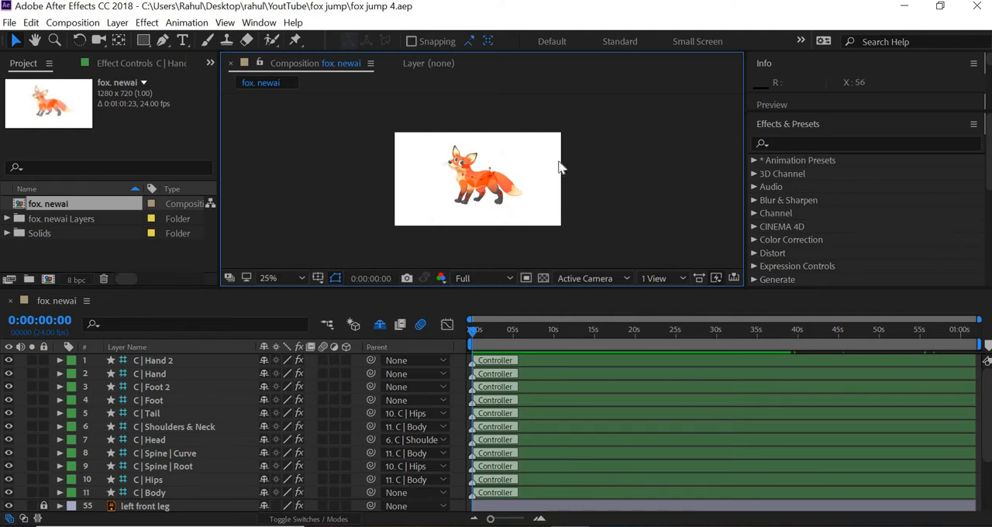
# - Set the fox newai composition height to 1280 for a square 1280×1280 frame
pyautogui.click(72, 22)
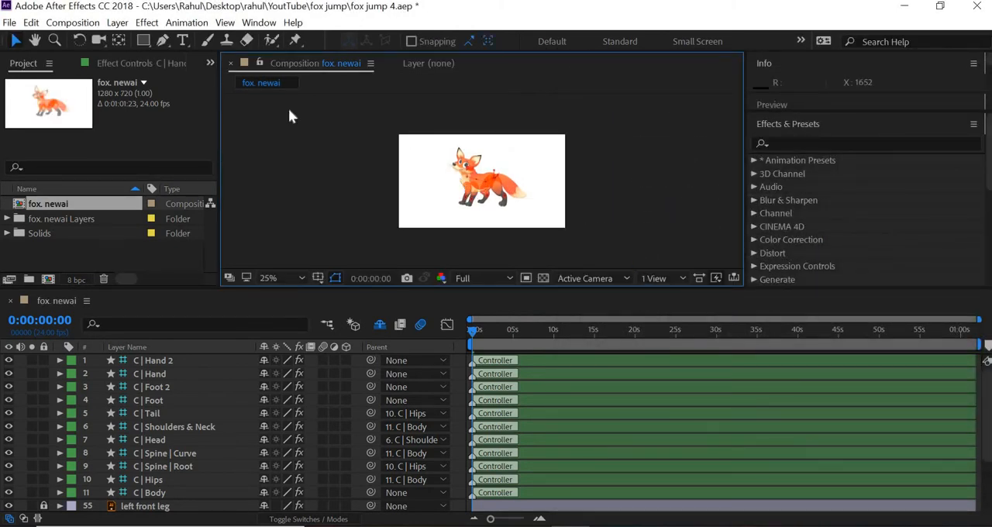
pyautogui.click(71, 22)
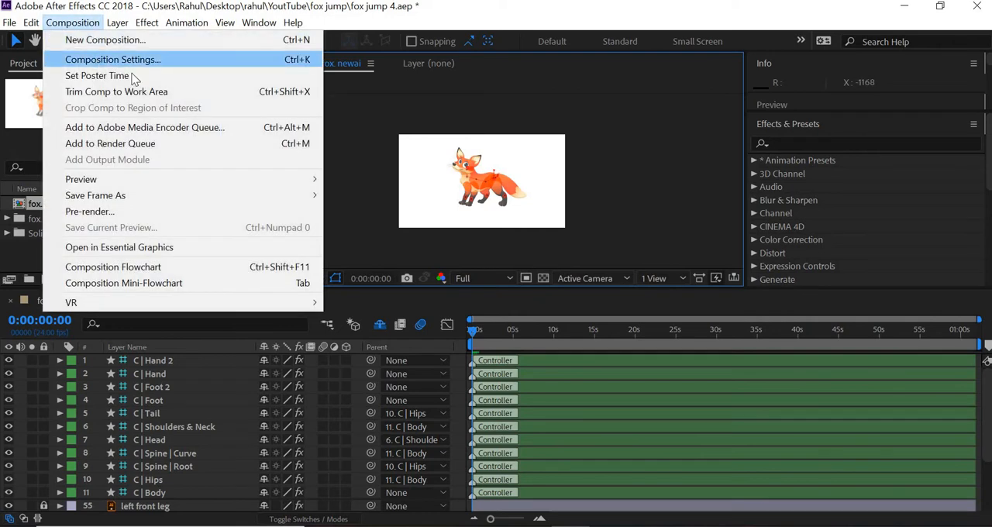
pyautogui.click(112, 59)
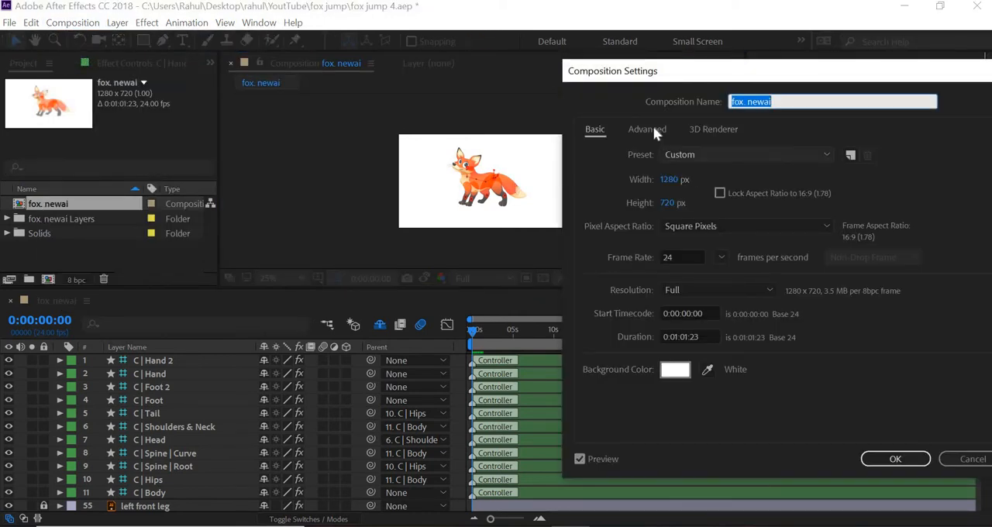
pyautogui.click(646, 129)
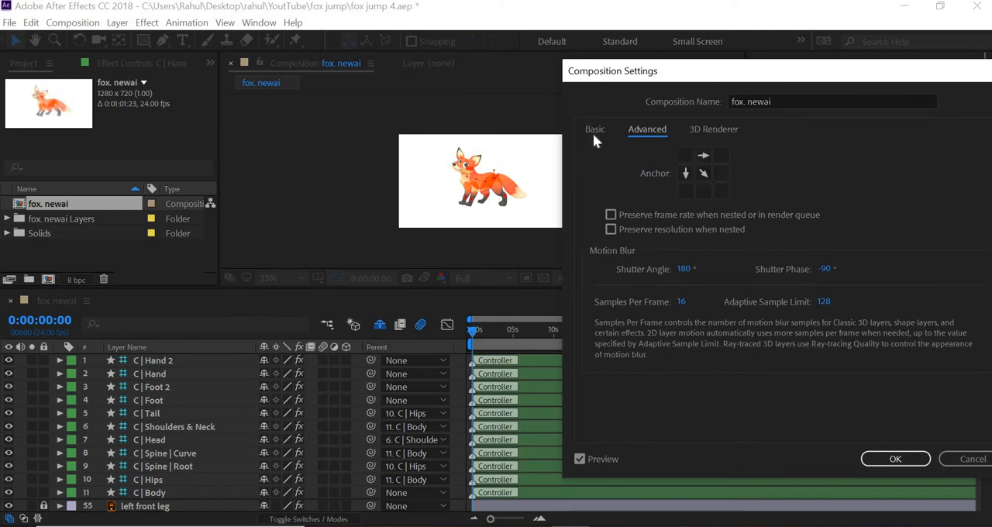
pyautogui.click(595, 129)
pyautogui.write('1280')
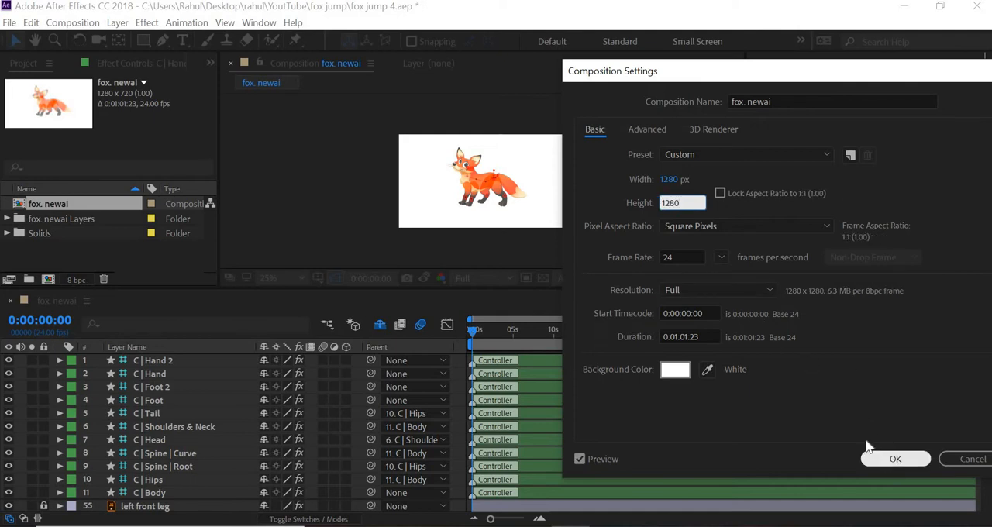
pyautogui.click(895, 459)
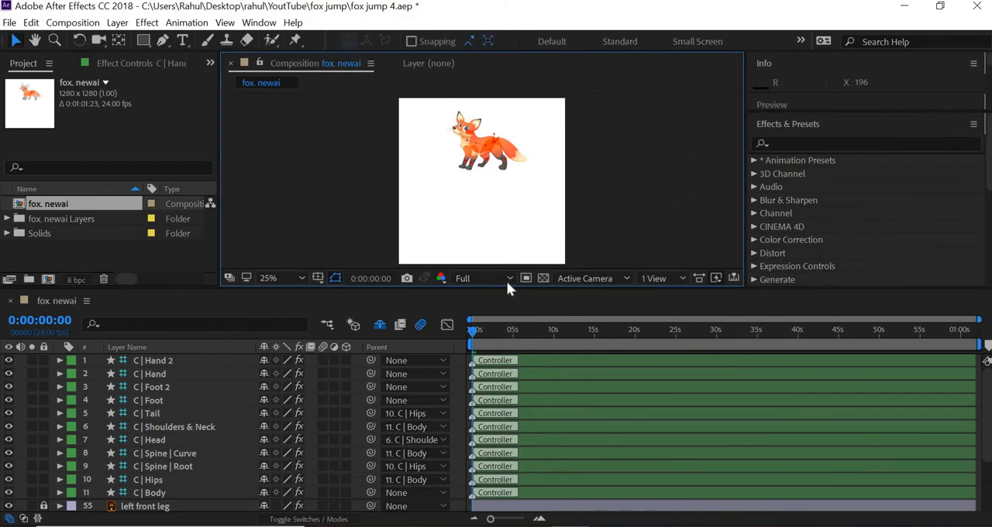
pyautogui.click(271, 279)
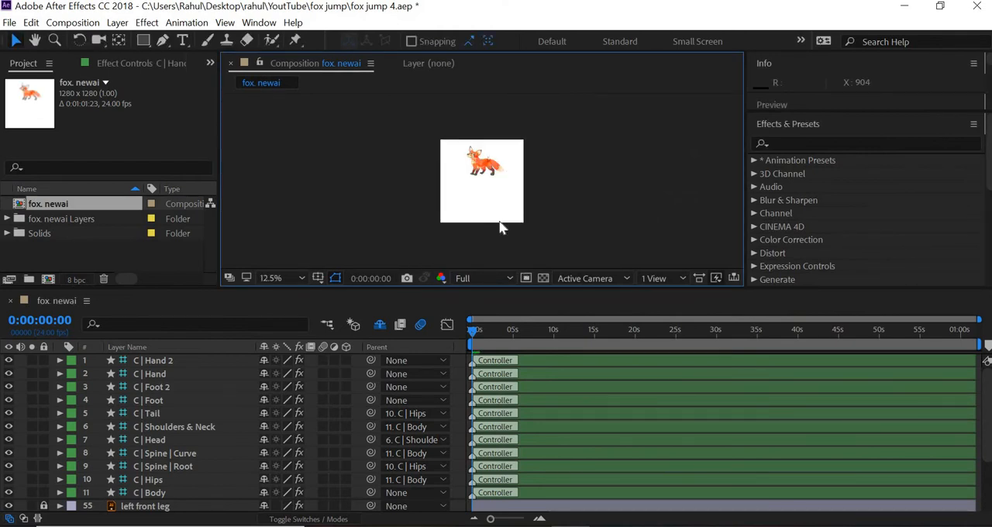
pyautogui.moveTo(452, 258)
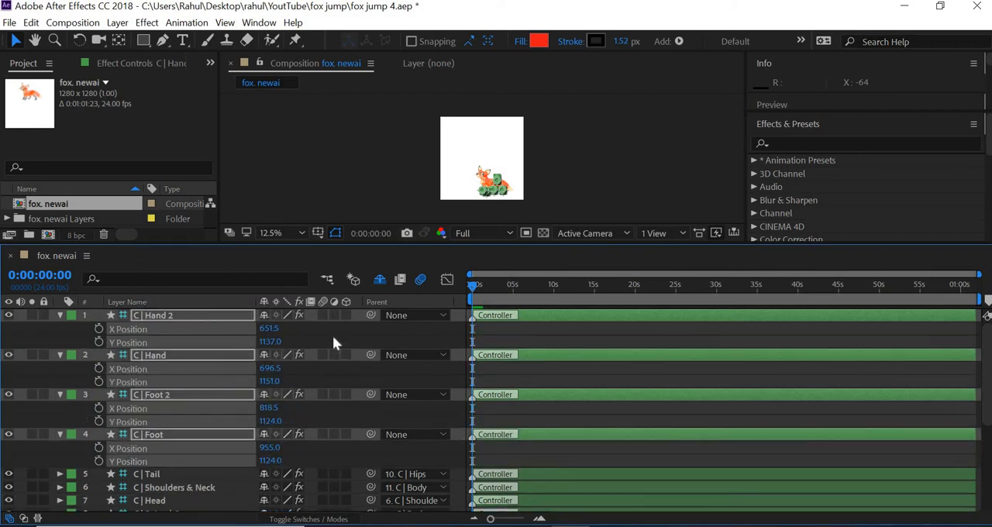
# - Start Y Position keyframes at frame 0 on the hand, foot and body controllers
pyautogui.click(99, 341)
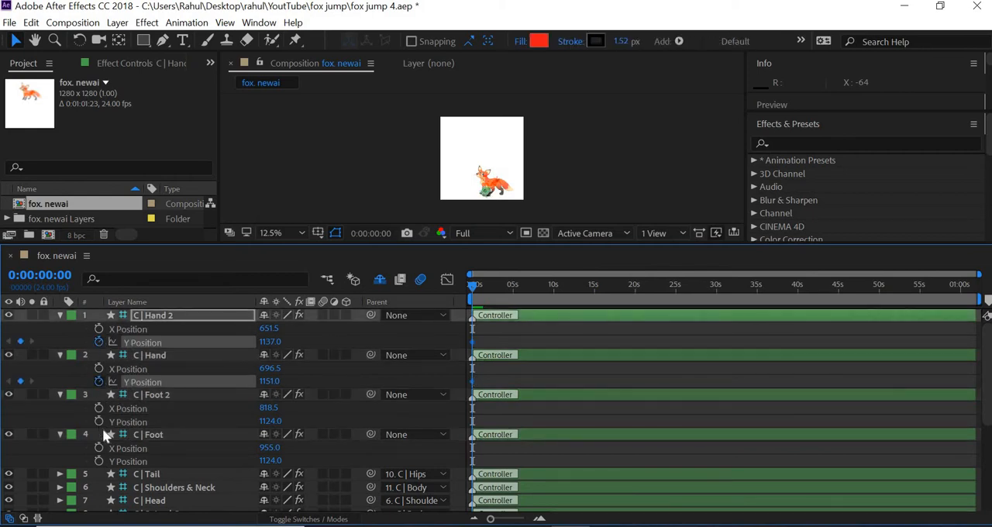
pyautogui.click(148, 434)
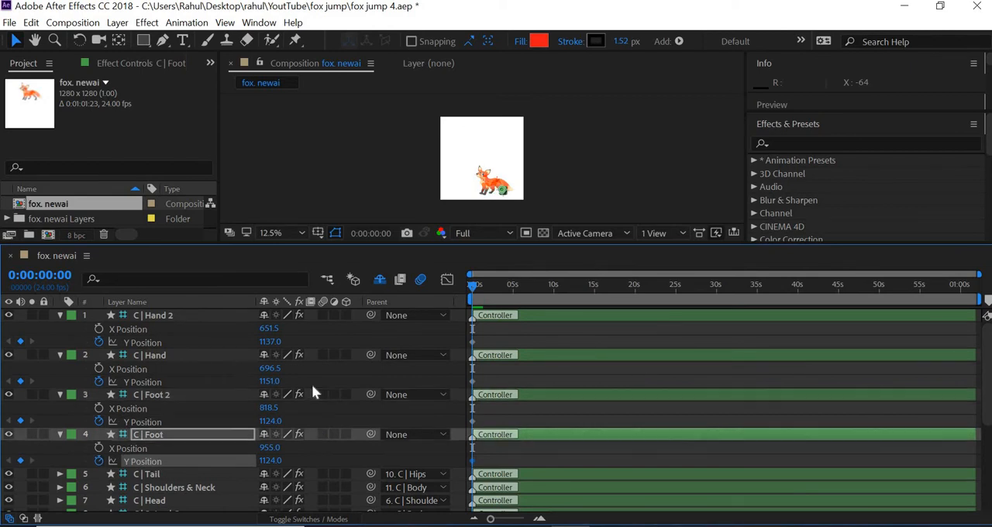
pyautogui.scroll(-3)
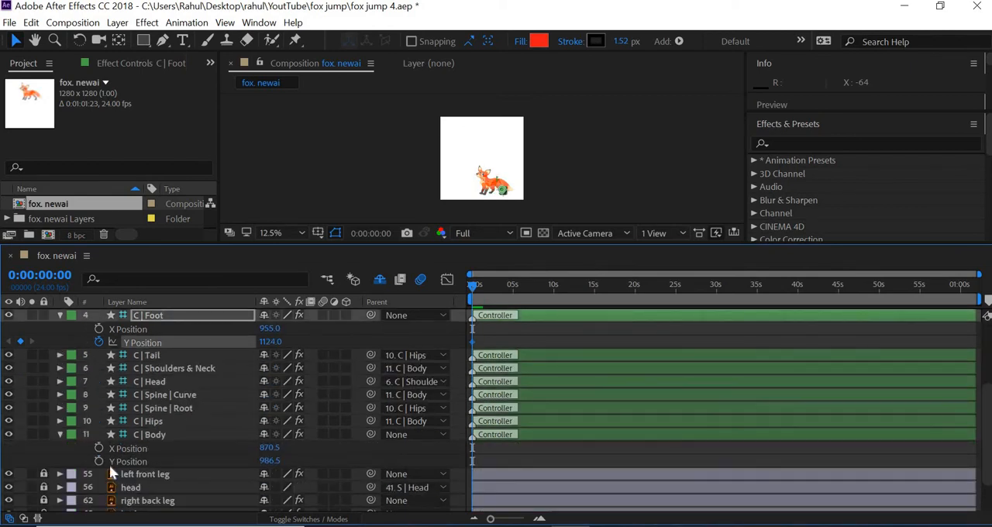
pyautogui.moveTo(99, 462)
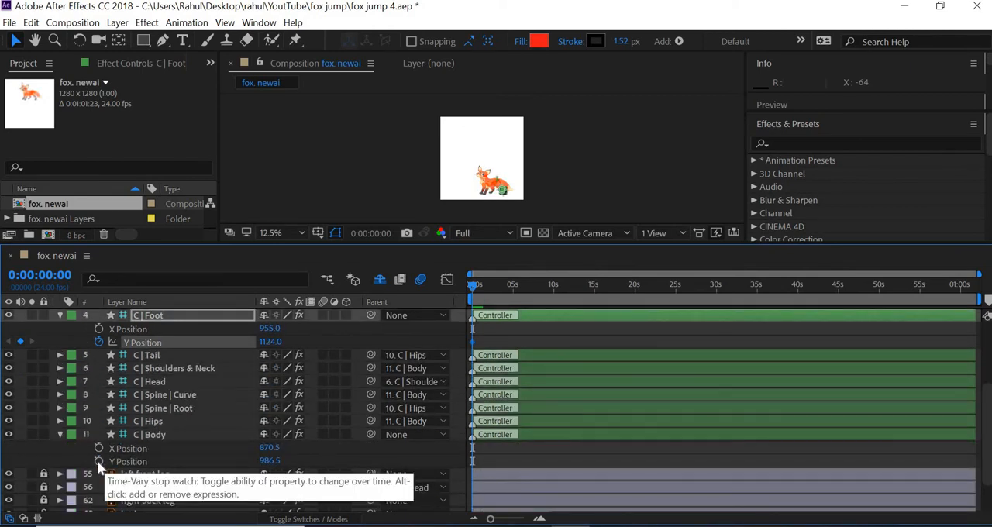
pyautogui.click(152, 434)
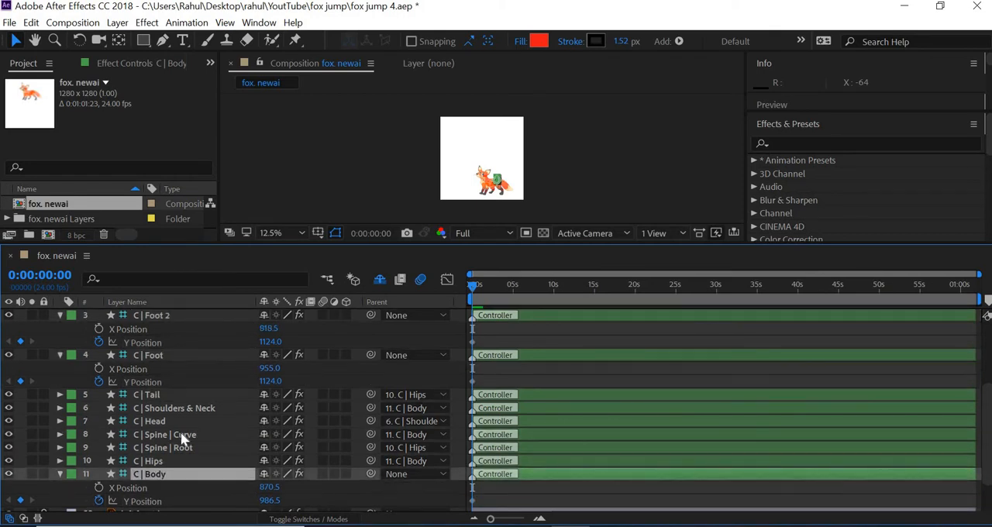
pyautogui.scroll(3)
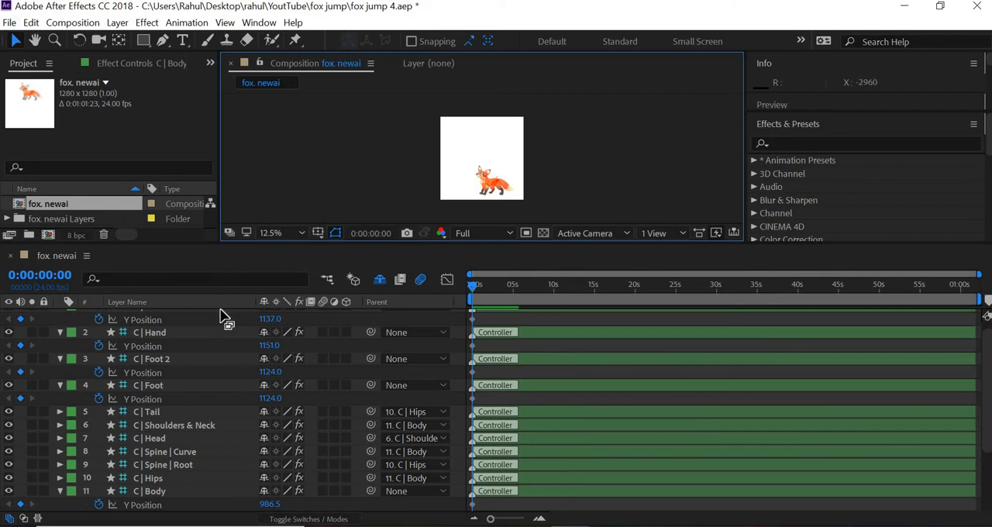
pyautogui.moveTo(481, 261)
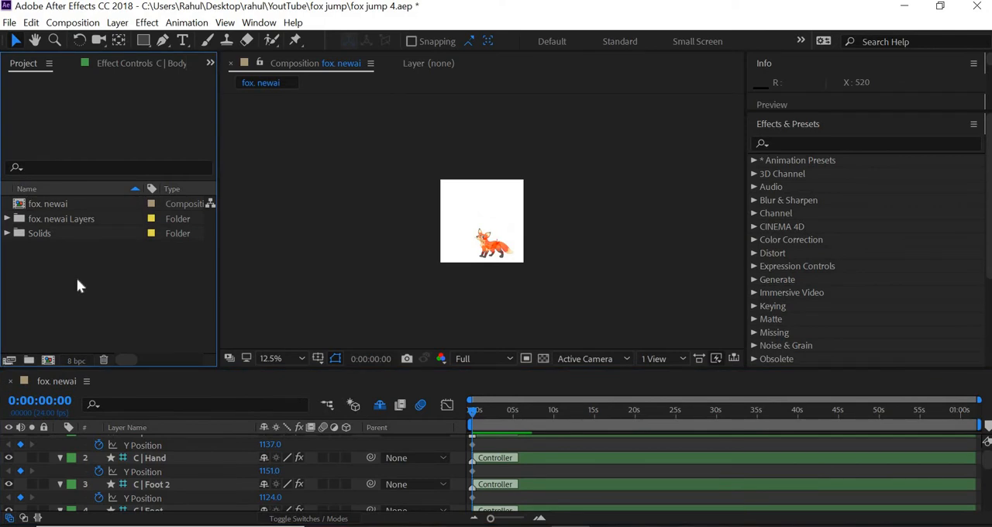
# - Import fox.mp4 from the Desktop reference folder into the Project panel
pyautogui.rightClick(77, 285)
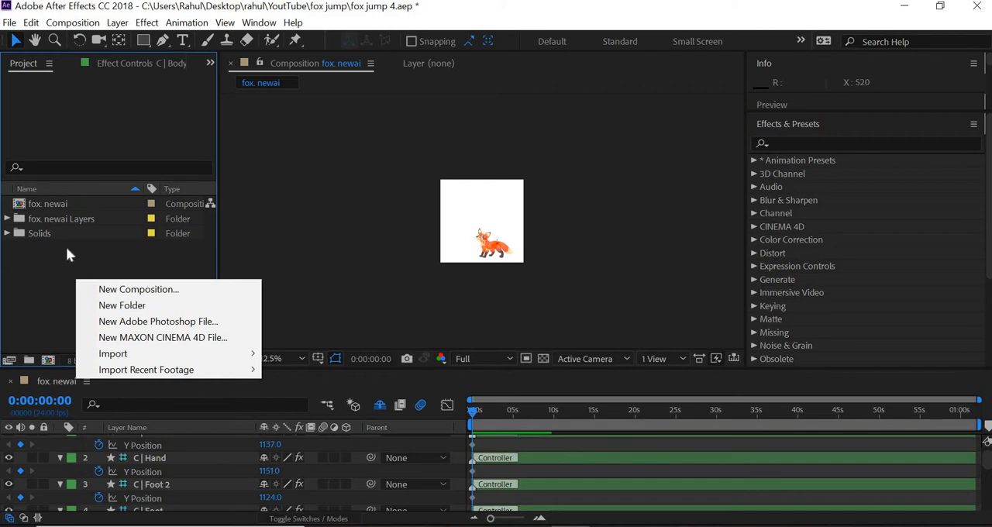
pyautogui.moveTo(65, 273)
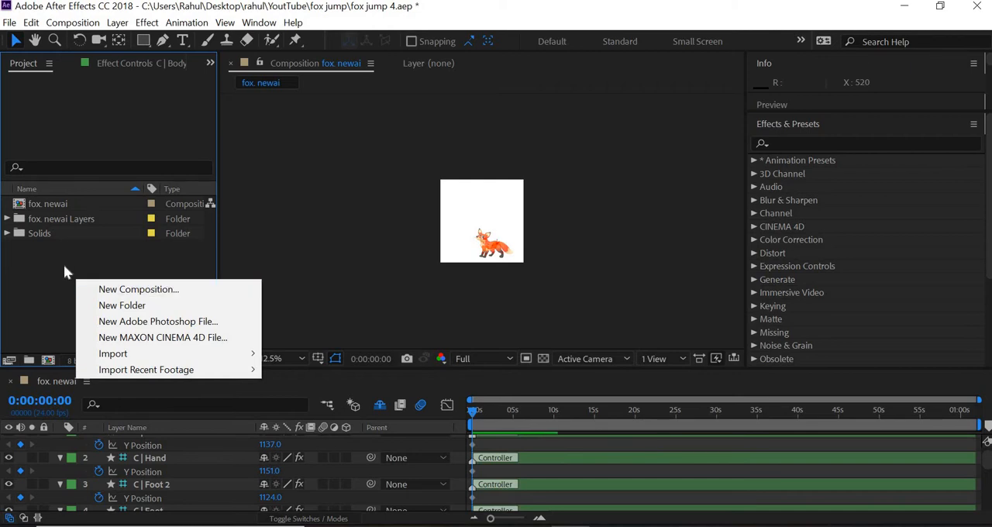
pyautogui.moveTo(54, 359)
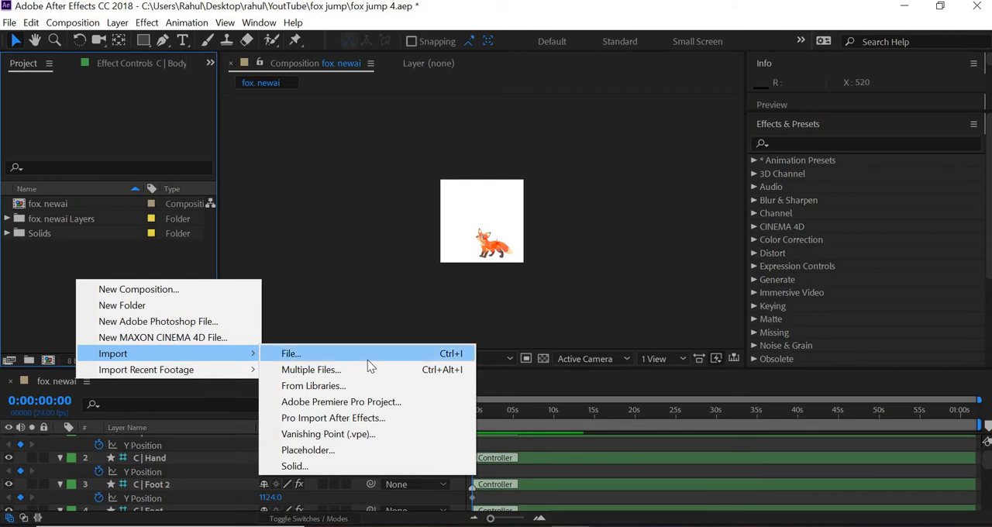
pyautogui.click(291, 353)
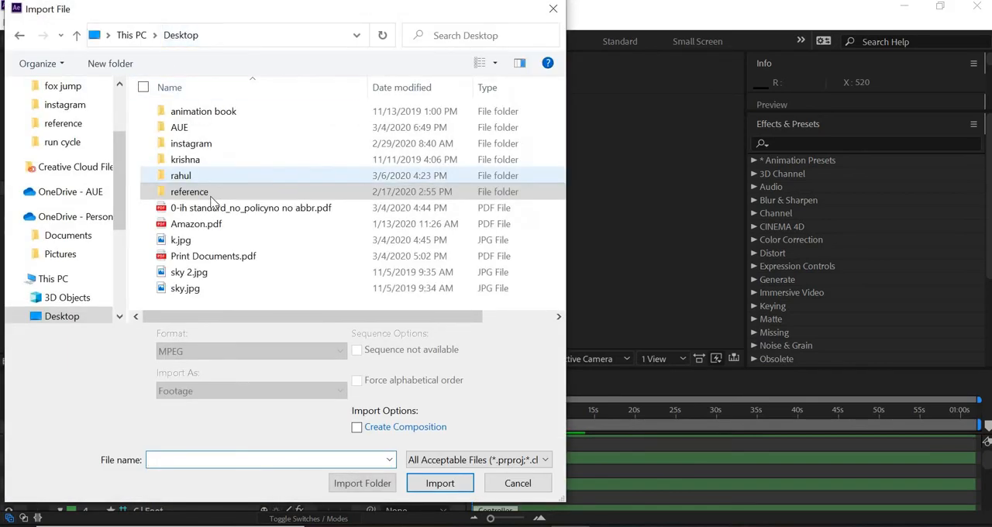
pyautogui.doubleClick(189, 193)
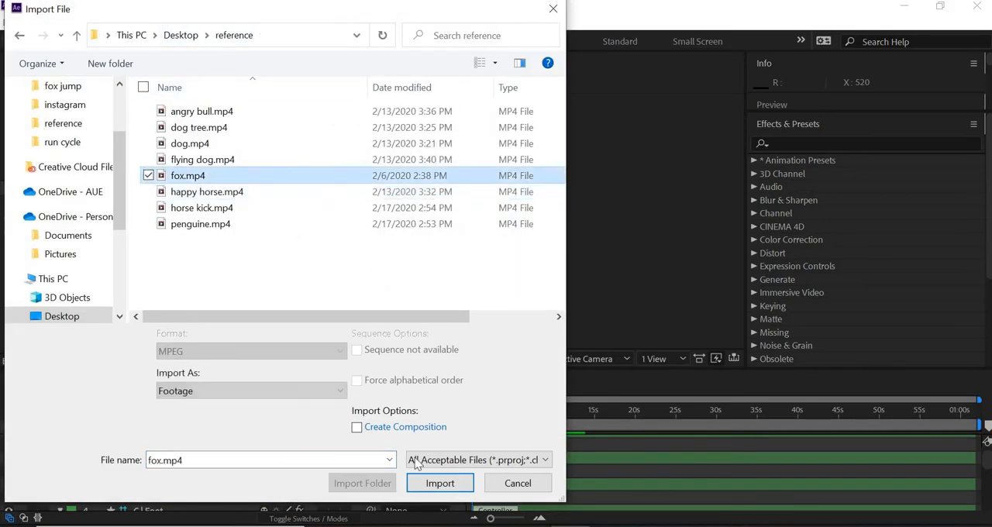
pyautogui.click(440, 483)
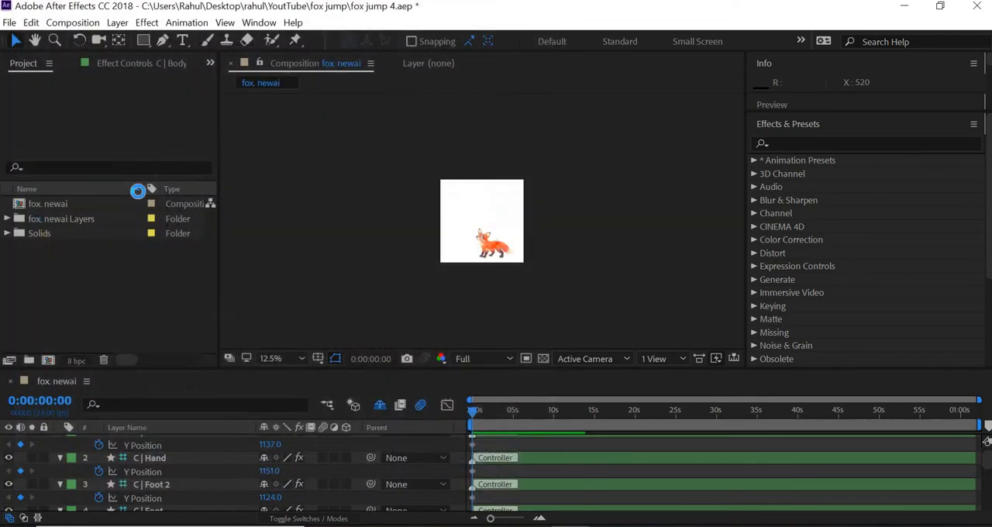
# - Add fox.mp4 as a scaled-down layer left of the cartoon fox, then save the project
pyautogui.click(44, 233)
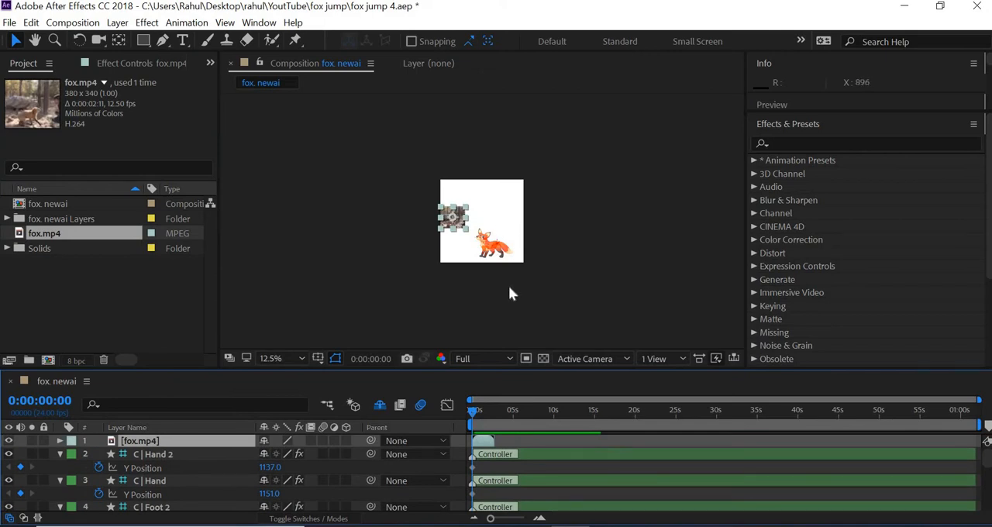
pyautogui.click(280, 358)
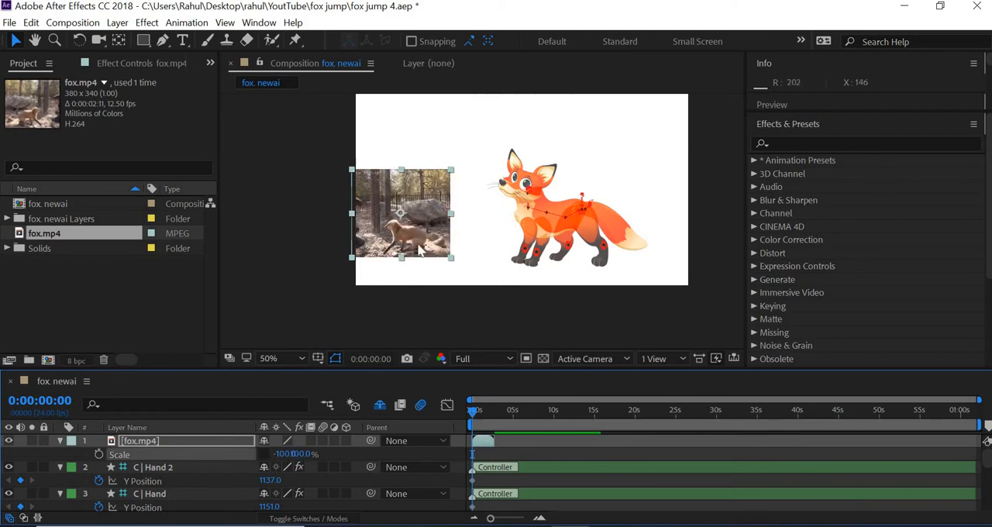
pyautogui.moveTo(606, 474)
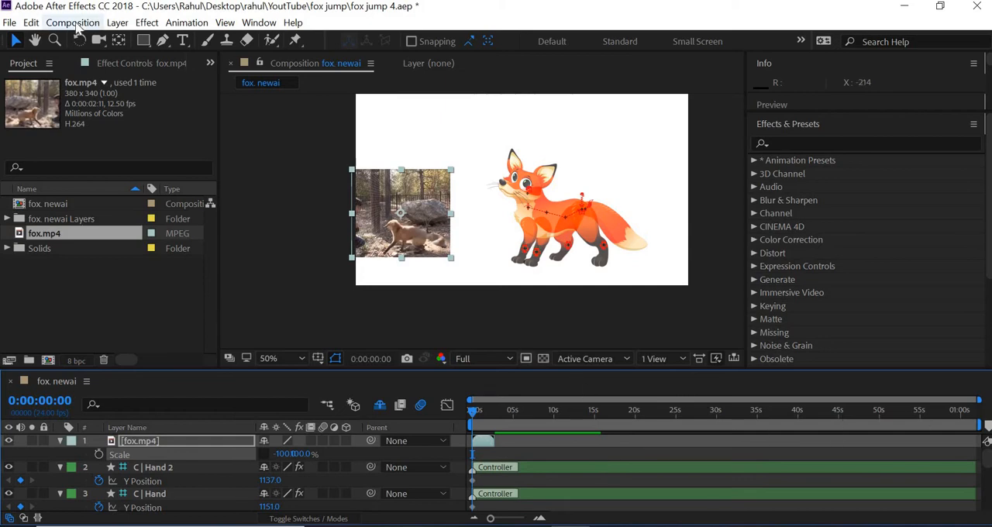
pyautogui.moveTo(287, 268)
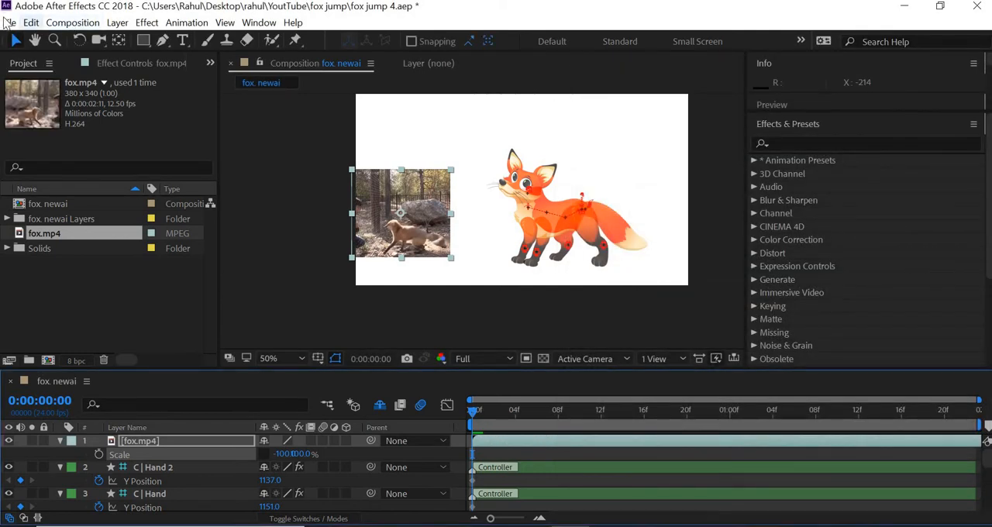
pyautogui.click(9, 22)
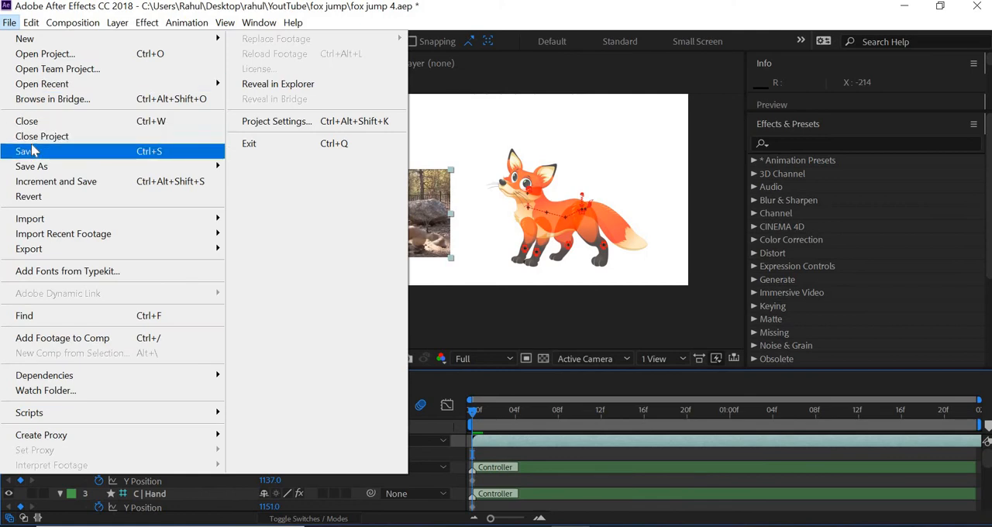
pyautogui.click(26, 152)
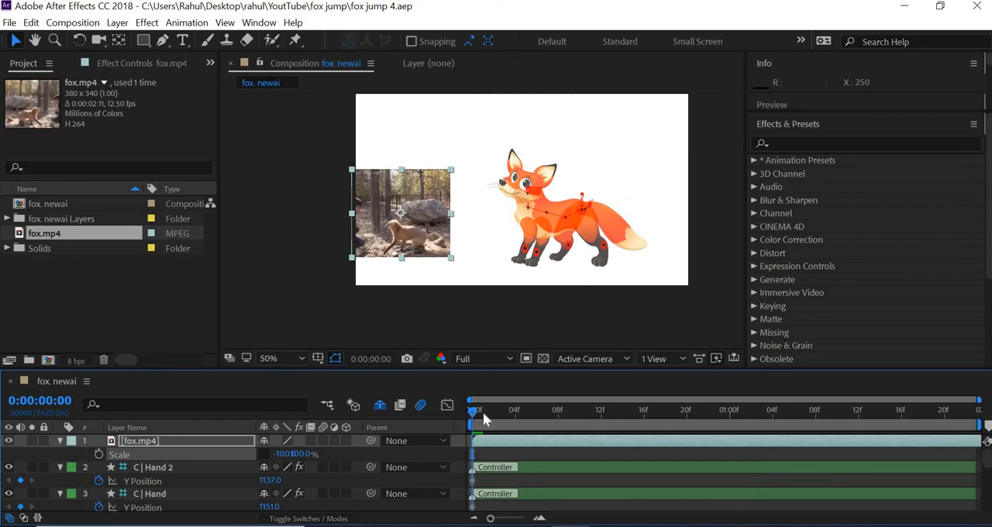
# - At frame 14, with preview at half resolution, add foot and body Y Position keyframes
pyautogui.moveTo(471, 411); pyautogui.dragTo(525, 411)
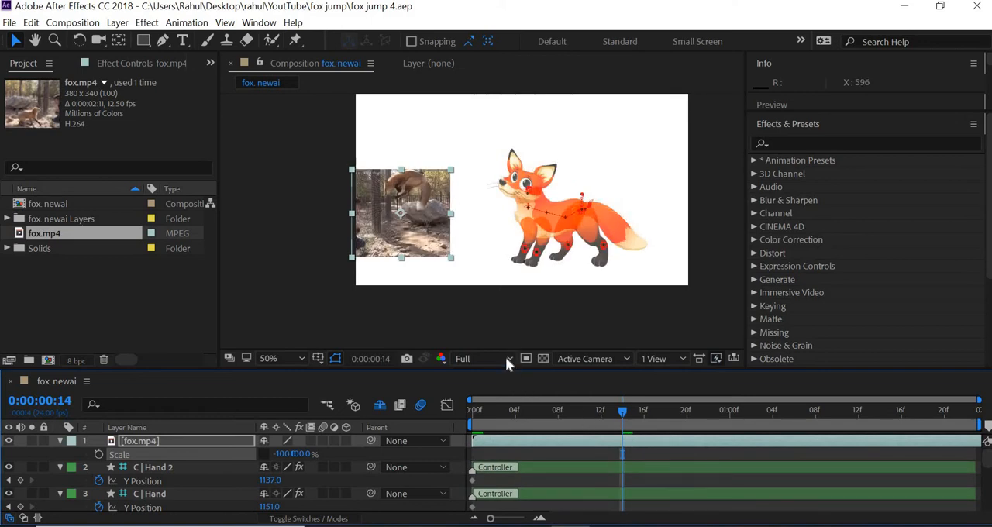
pyautogui.click(473, 358)
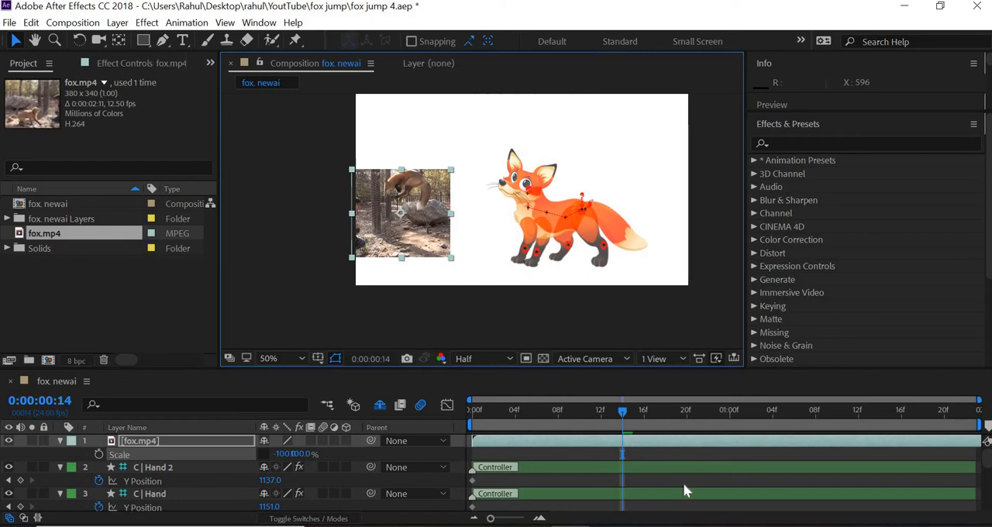
pyautogui.moveTo(676, 455)
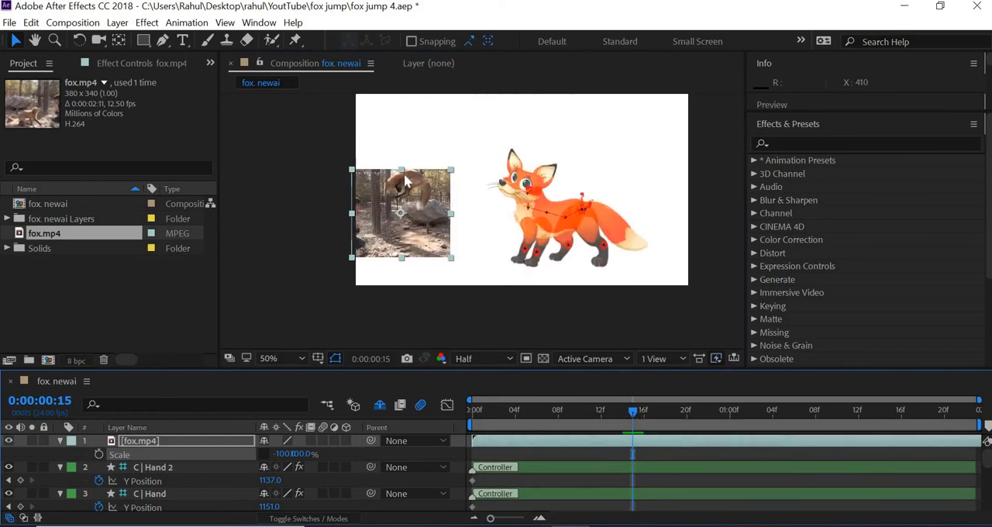
pyautogui.moveTo(643, 418)
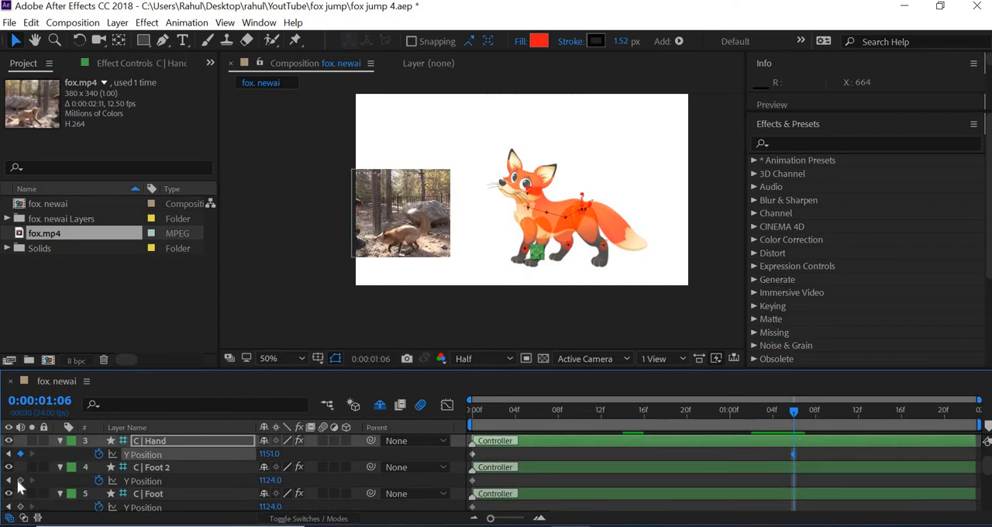
pyautogui.click(152, 493)
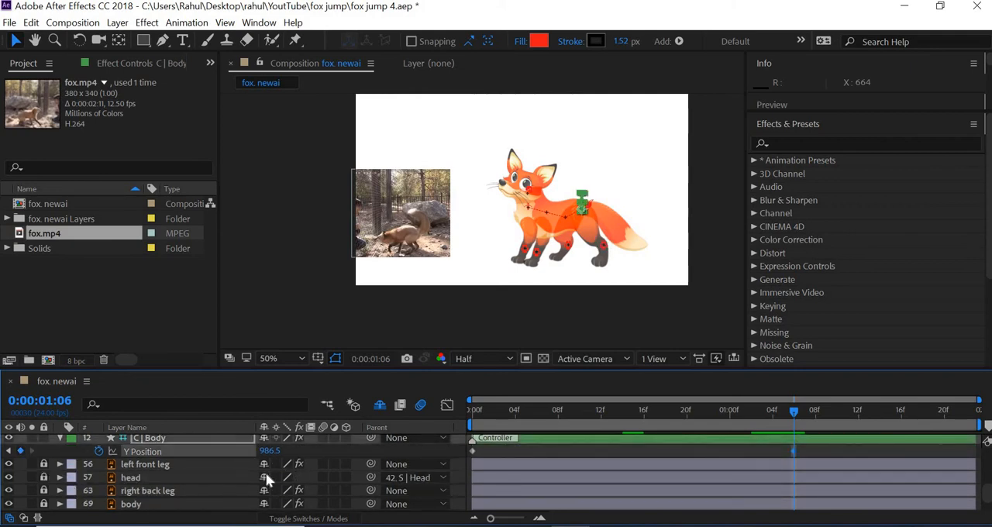
pyautogui.click(623, 412)
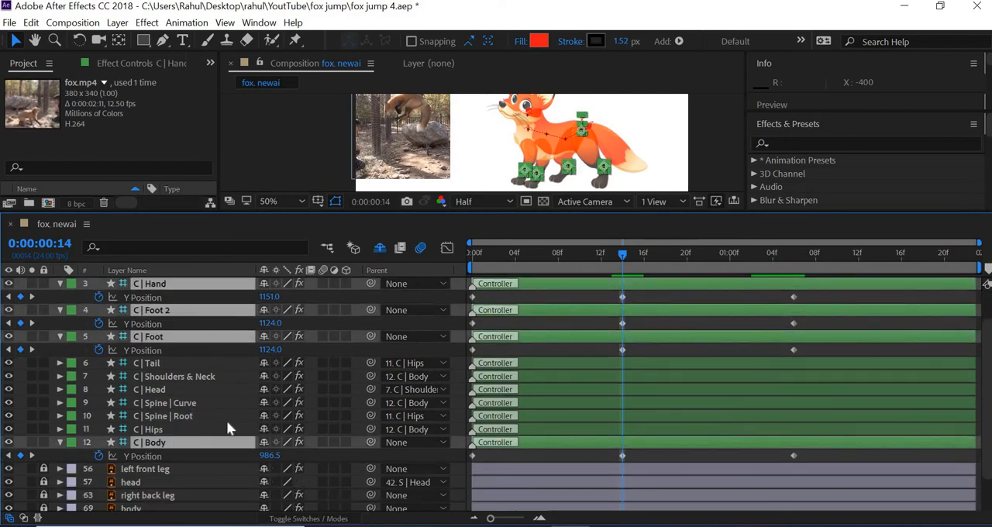
pyautogui.moveTo(282, 415)
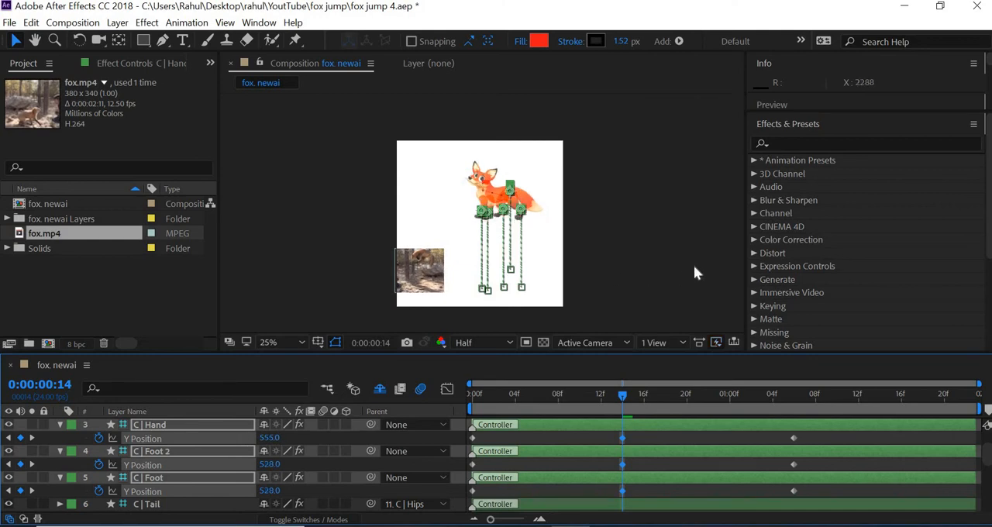
pyautogui.moveTo(527, 388)
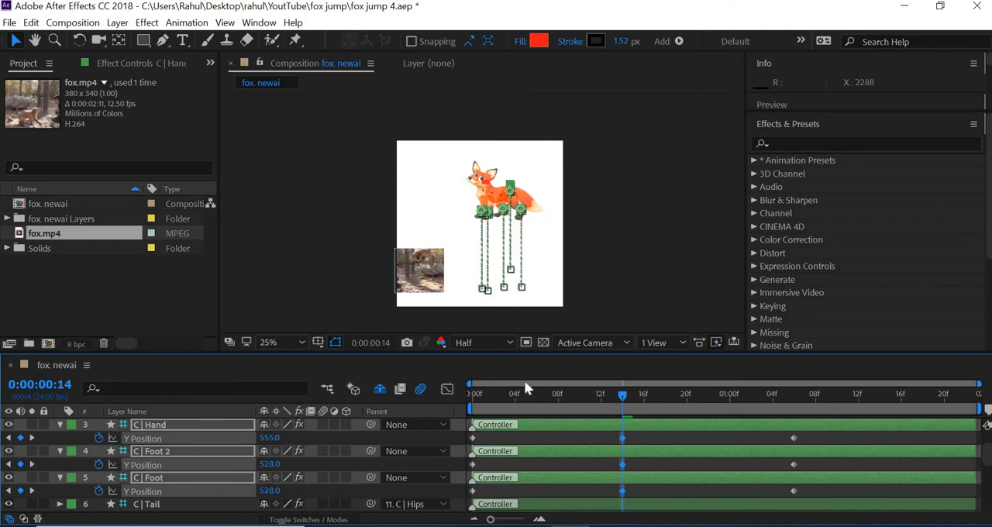
# - Move the current time along the jump to check the raised frame-14 keys
pyautogui.click(471, 394)
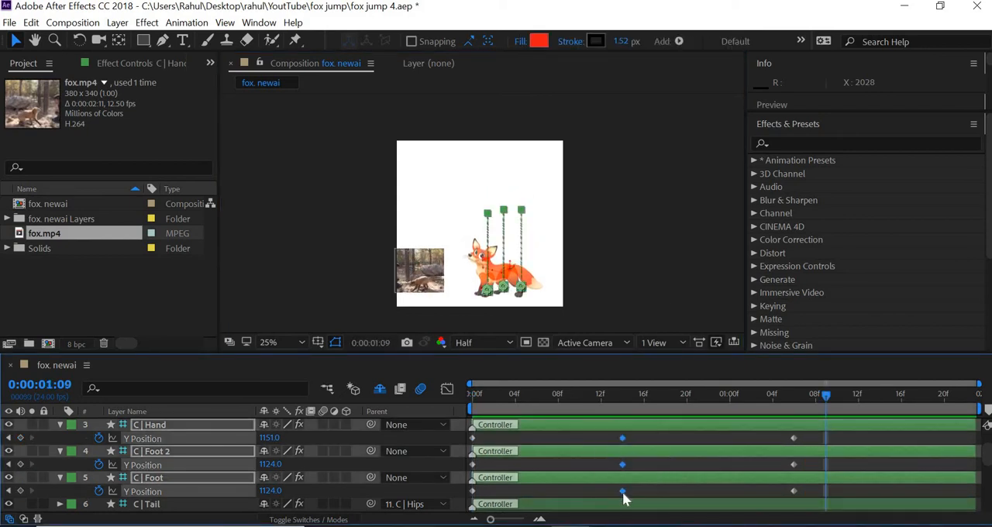
# - Apply Easy Ease to the foot and body Y Position keyframes
pyautogui.rightClick(621, 490)
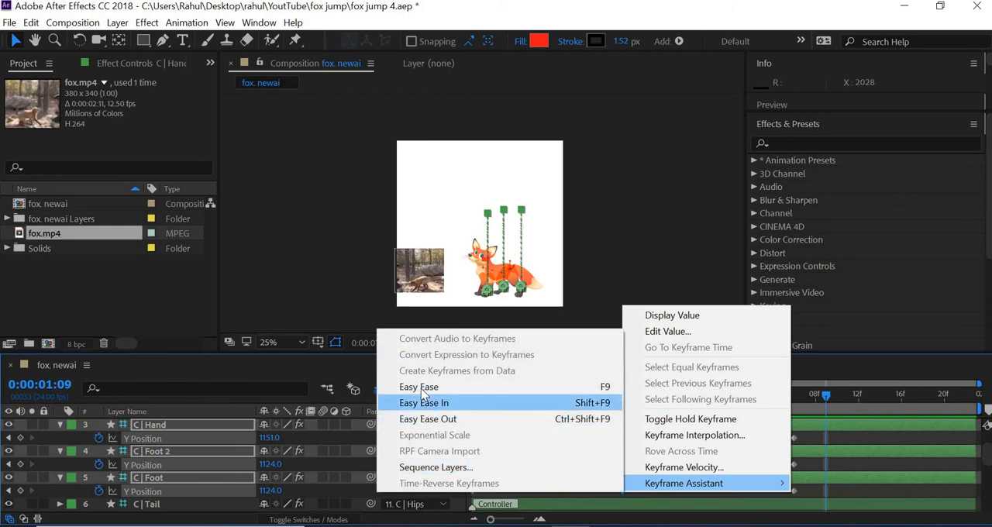
pyautogui.click(425, 403)
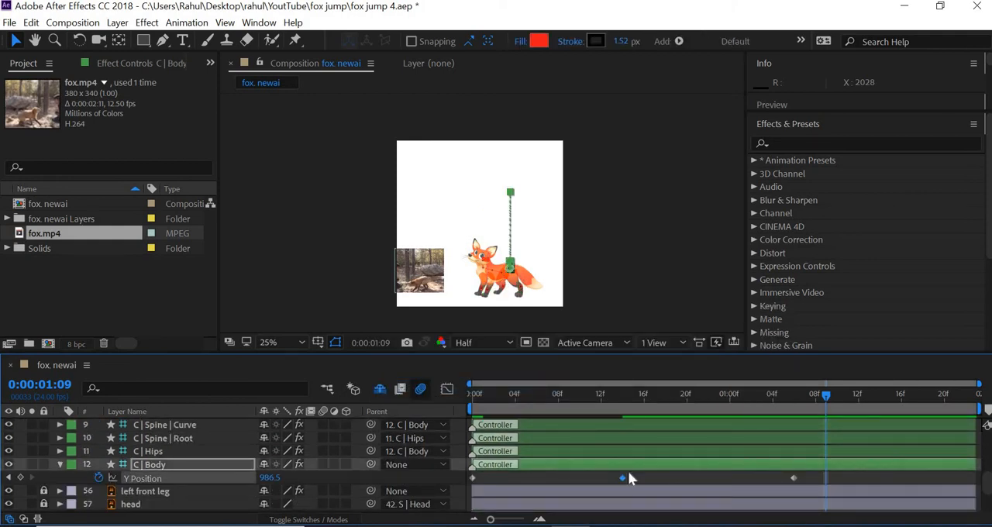
pyautogui.rightClick(623, 477)
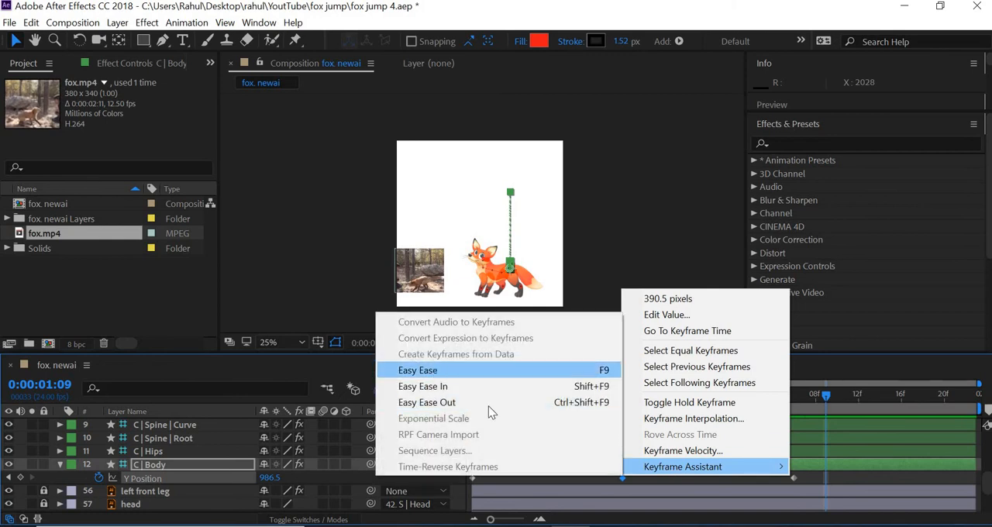
pyautogui.click(417, 369)
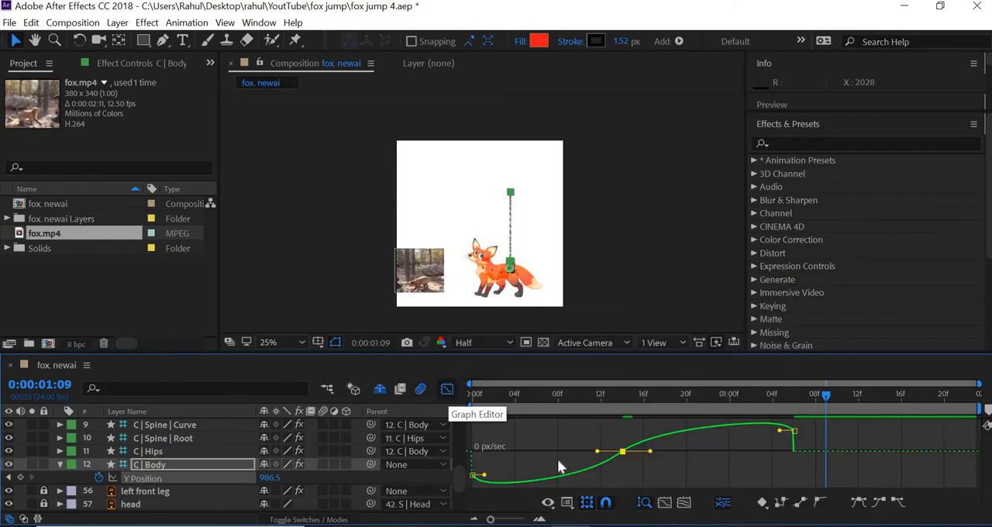
pyautogui.moveTo(663, 478)
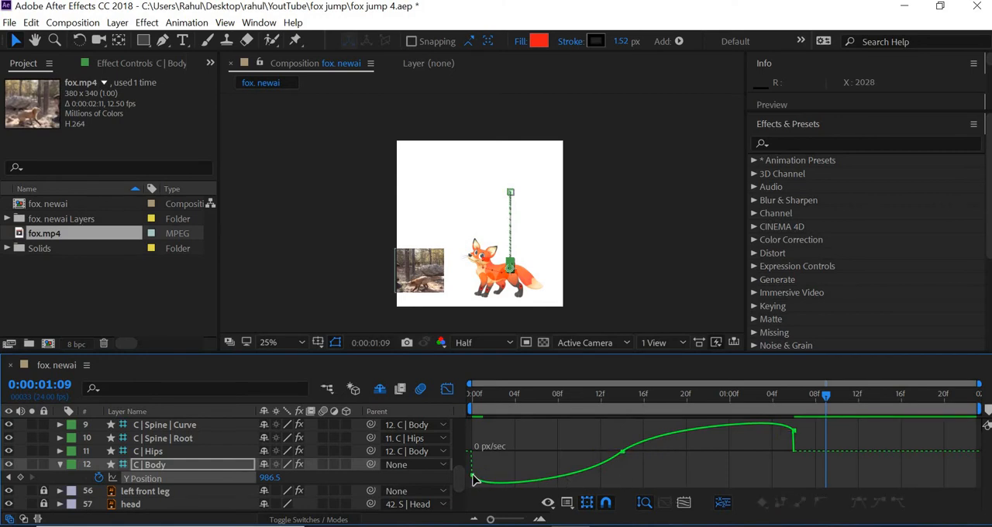
pyautogui.moveTo(570, 510)
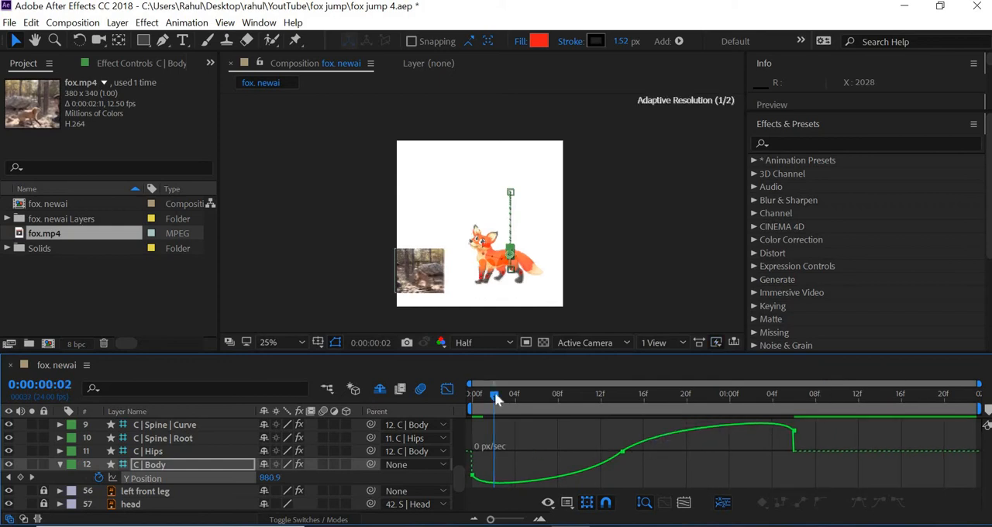
# - Scrub back to the start of the jump and RAM preview the eased motion
pyautogui.moveTo(496, 395); pyautogui.dragTo(473, 395)
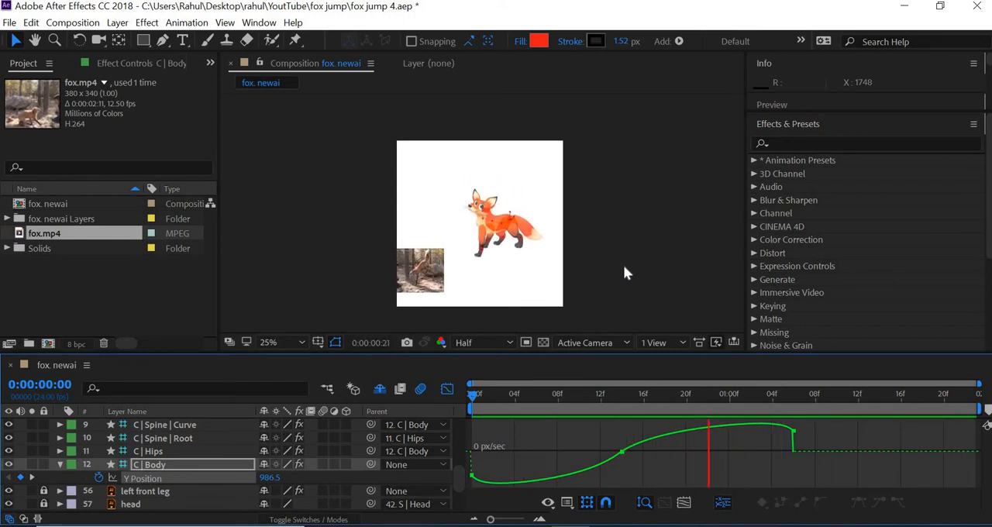
pyautogui.click(493, 394)
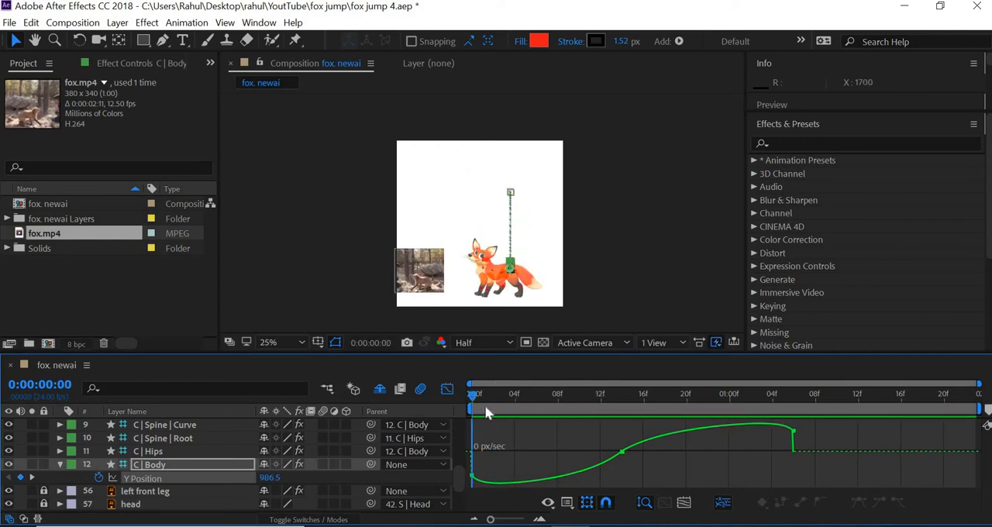
# - Apply Easy Ease to Hand 2's Y Position keyframes so they match the other limb keys
pyautogui.moveTo(472, 395); pyautogui.dragTo(536, 395)
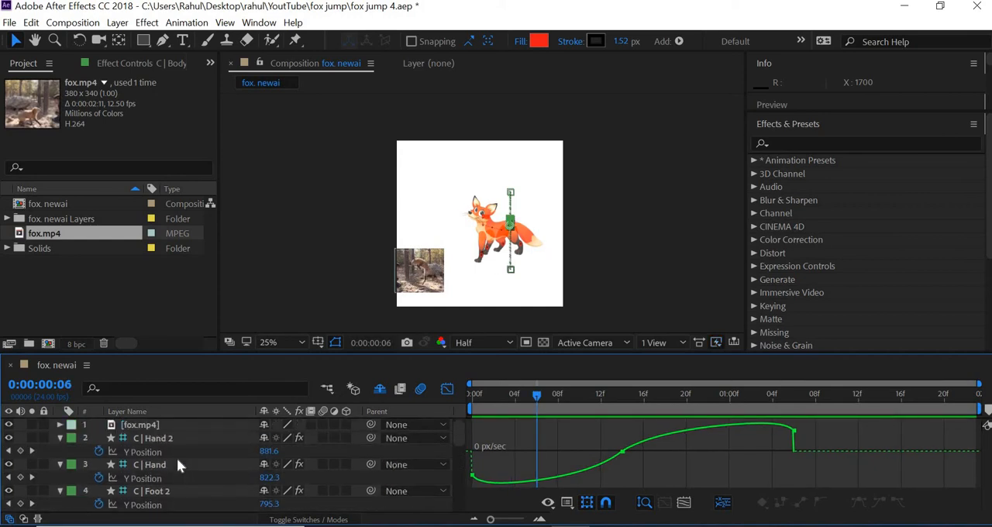
pyautogui.click(152, 437)
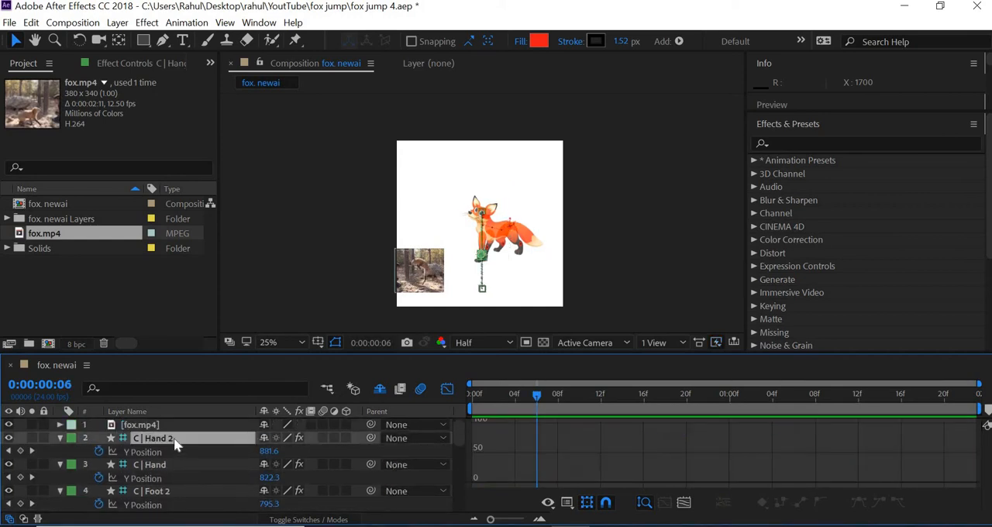
pyautogui.moveTo(310, 456)
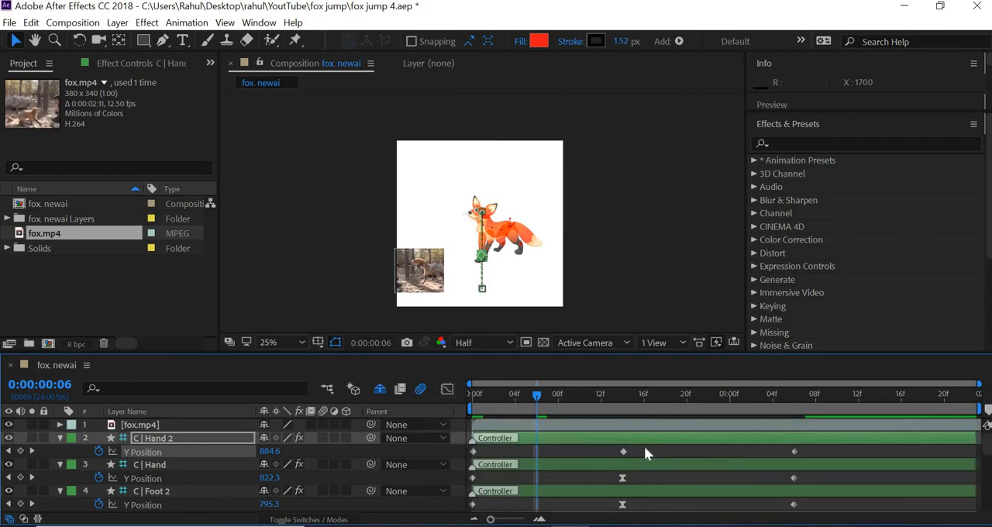
pyautogui.rightClick(623, 451)
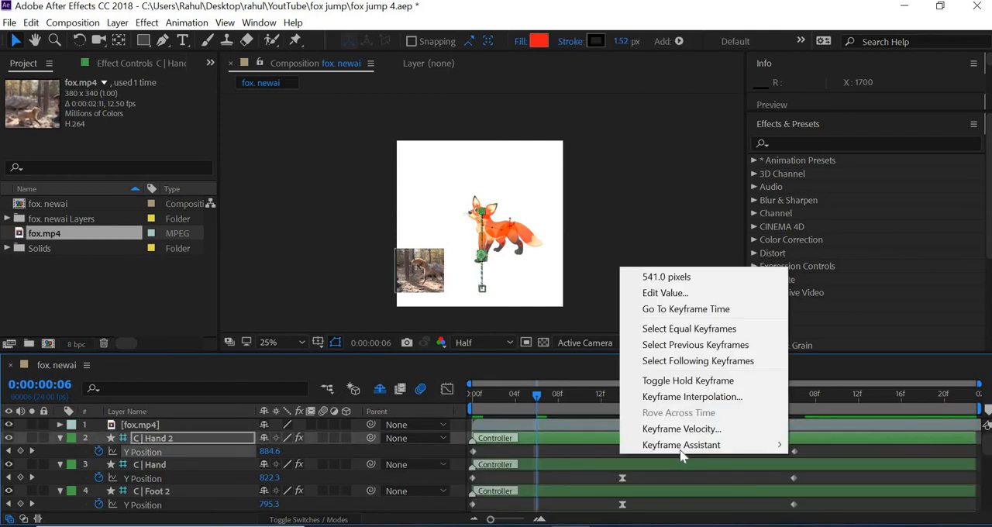
pyautogui.click(682, 444)
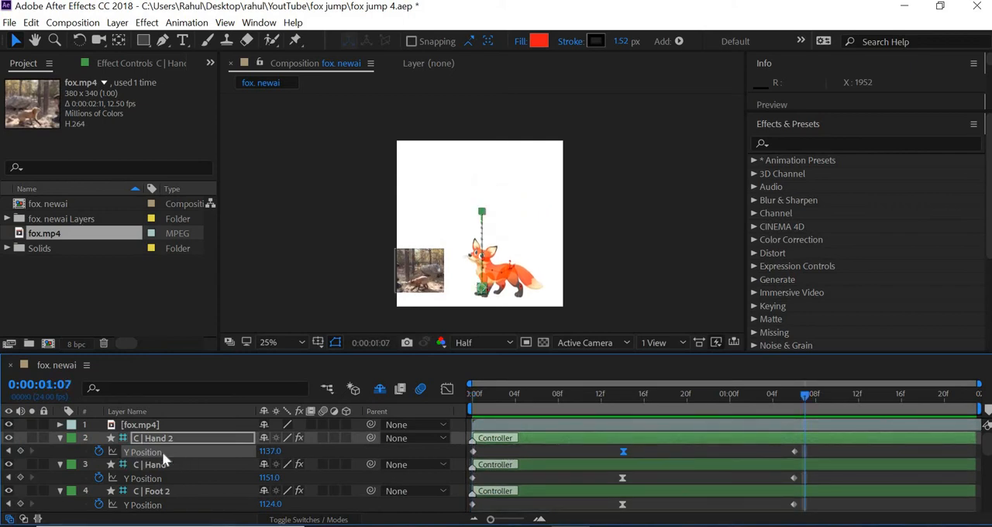
pyautogui.click(446, 389)
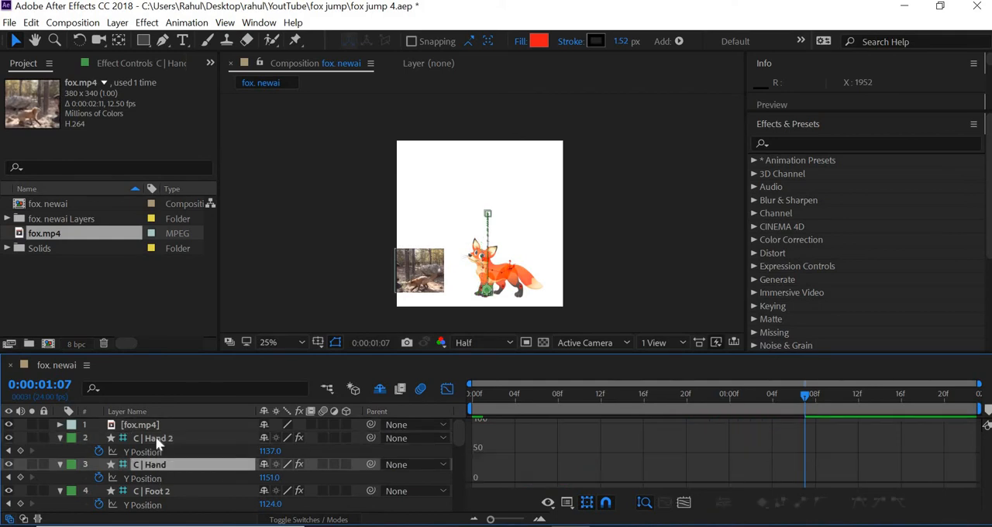
# - Switch Hand 2's Y Position graph to Edit Value Graph and Easy Ease the selected low keyframe
pyautogui.click(152, 437)
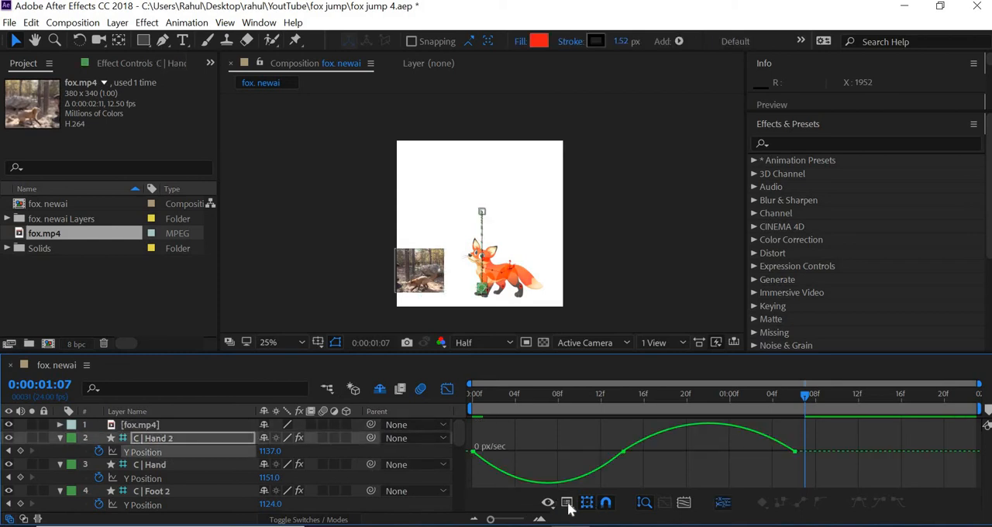
pyautogui.click(548, 502)
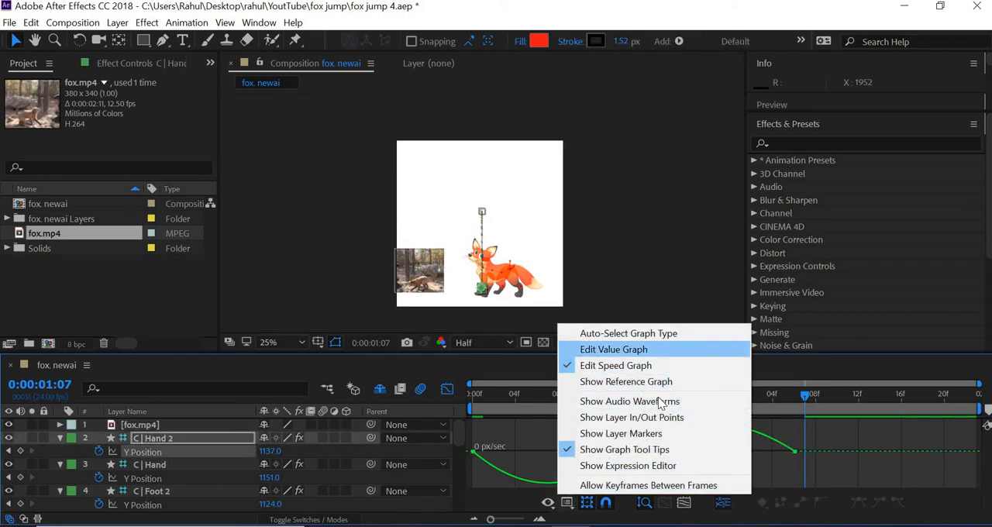
pyautogui.click(614, 349)
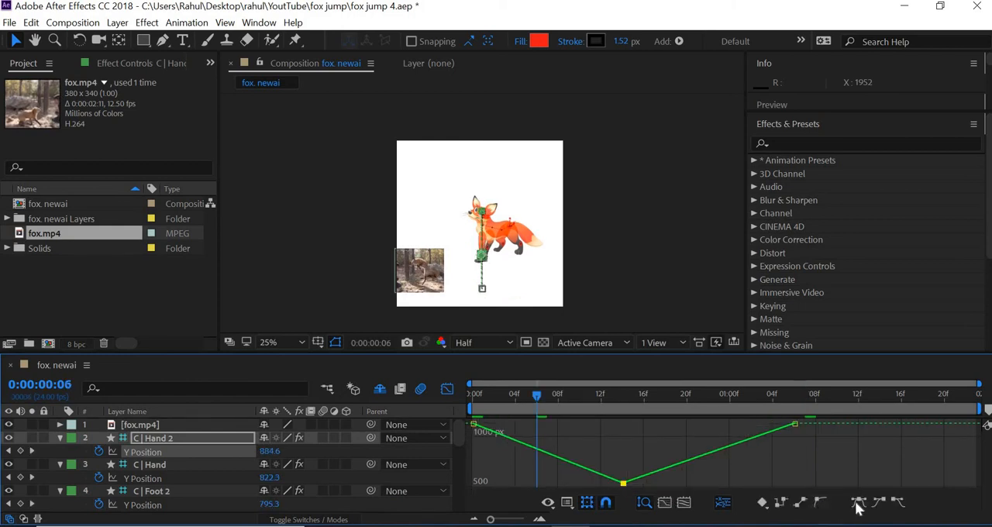
pyautogui.click(859, 502)
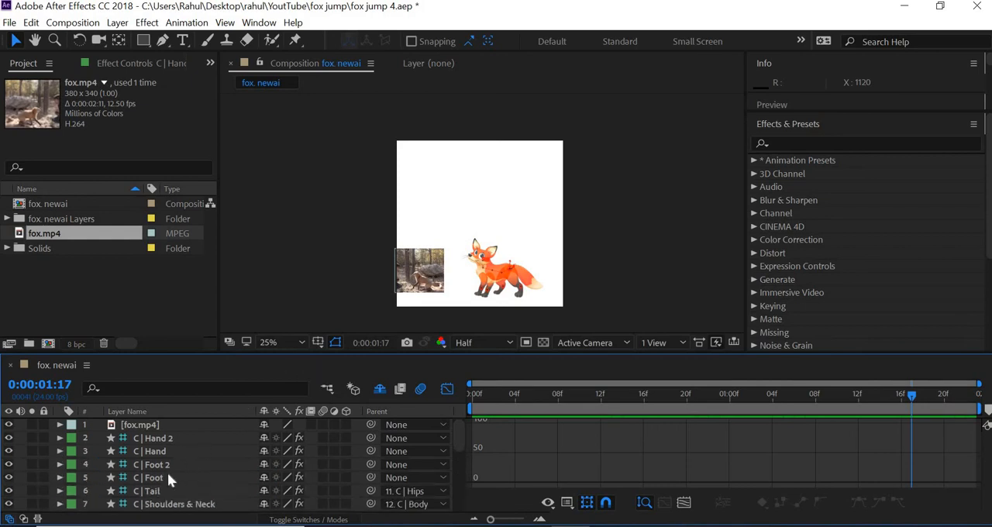
# - Keyframe the Tail, Tail 2 and Tail 3 Angle effects at 0:00 and again at frame 14
pyautogui.click(149, 490)
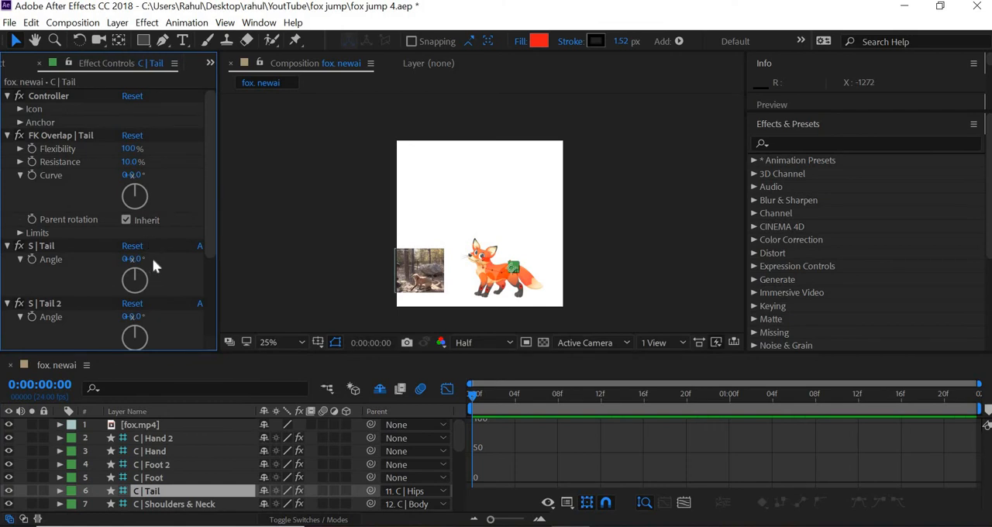
pyautogui.scroll(-3)
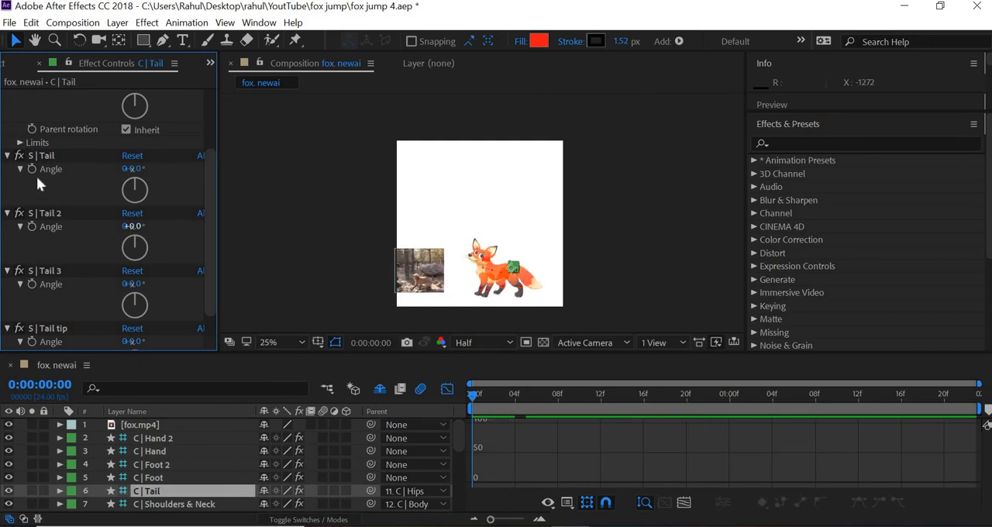
pyautogui.click(31, 169)
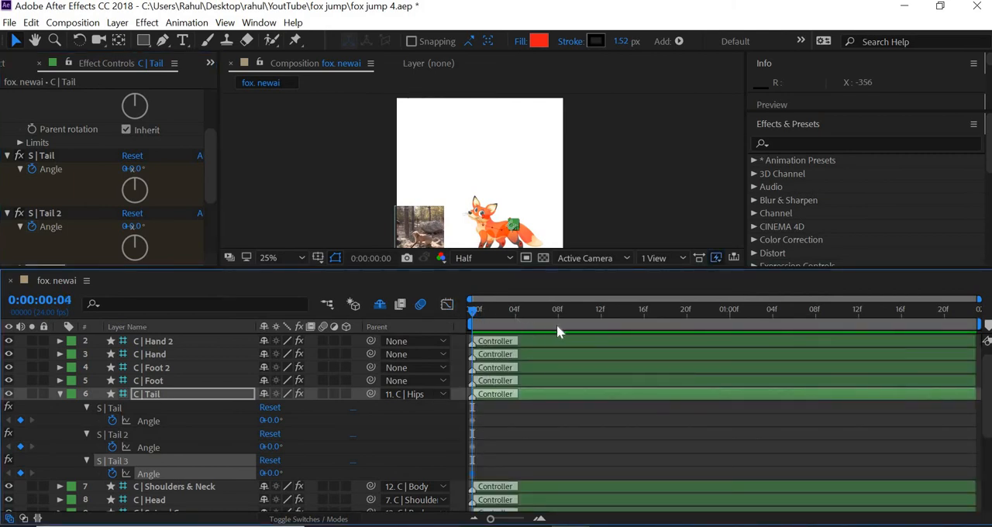
pyautogui.click(623, 308)
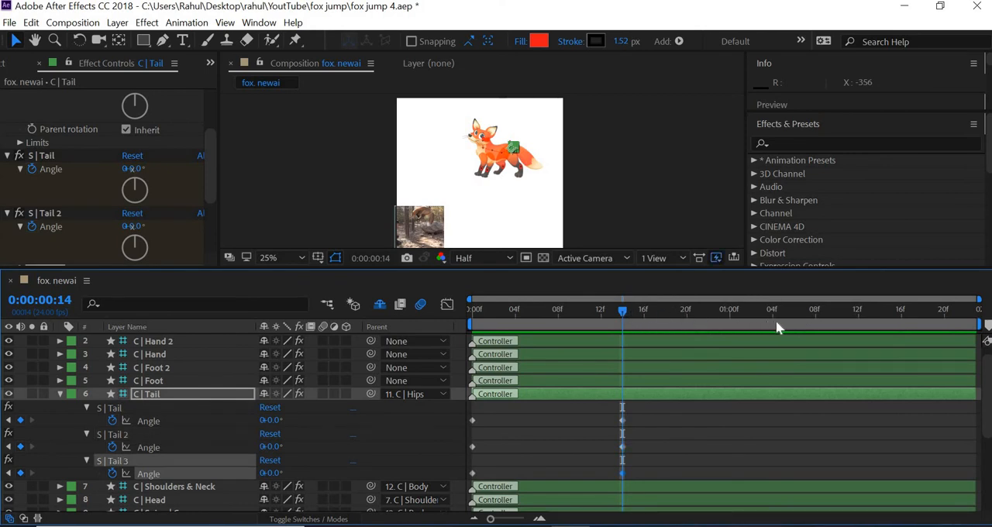
pyautogui.click(794, 310)
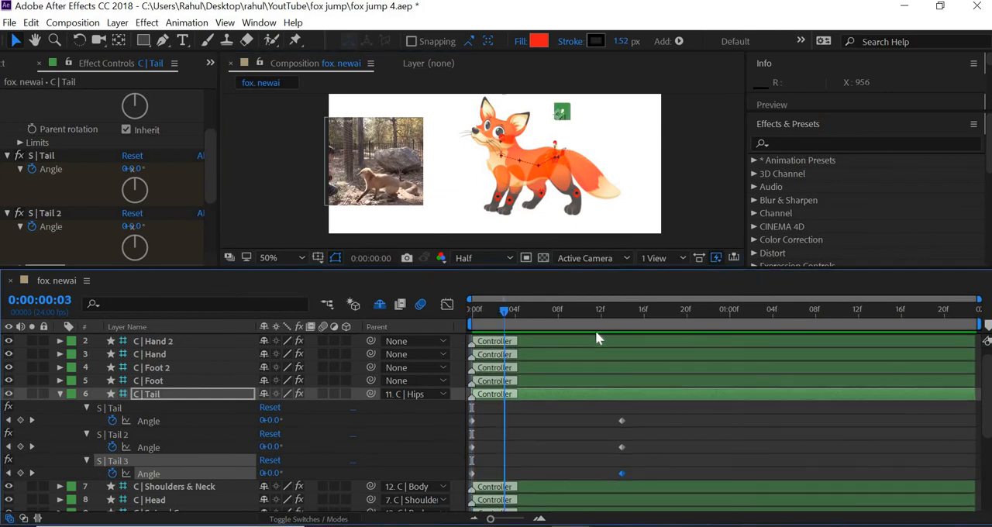
# - Scrub the tail segments' Angle values at 0:00 and bend them at frame 14 to curve the tail
pyautogui.click(623, 309)
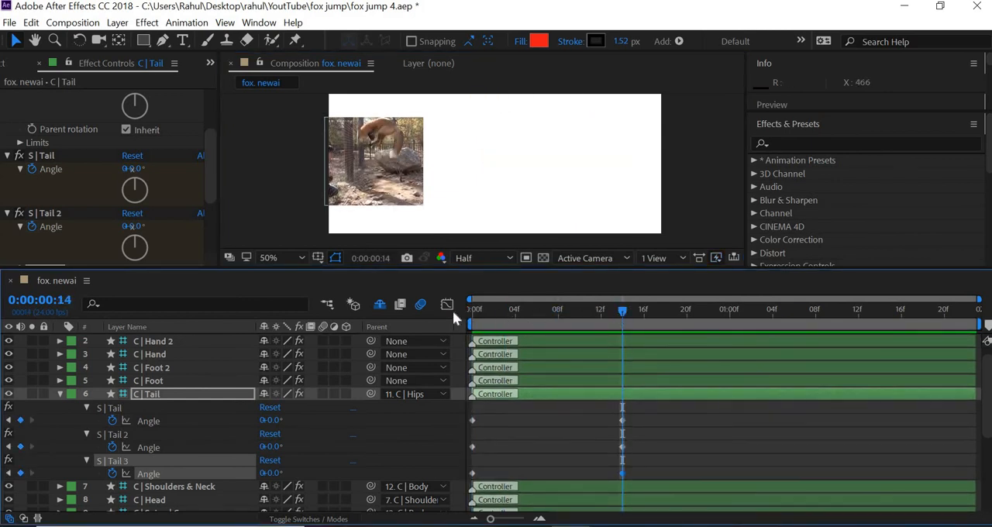
pyautogui.click(472, 309)
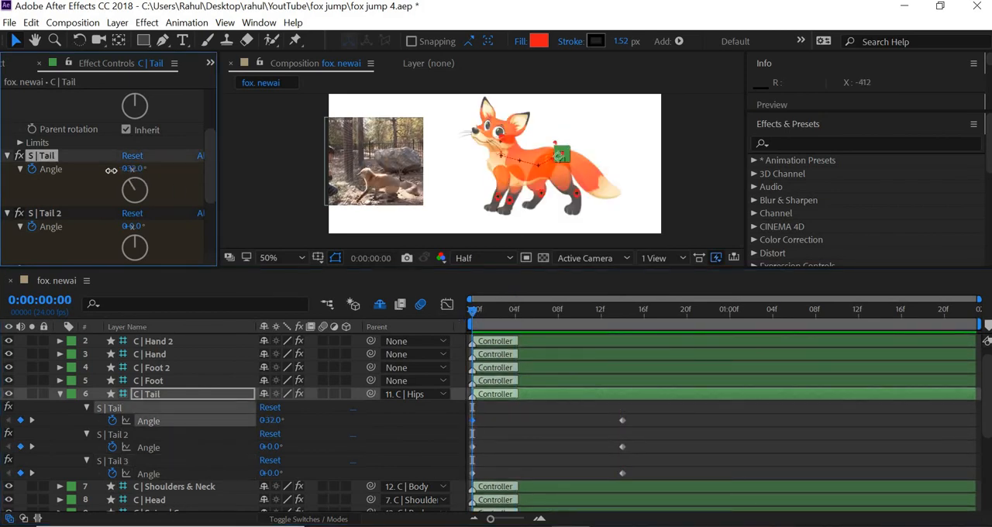
pyautogui.moveTo(133, 169); pyautogui.dragTo(139, 172)
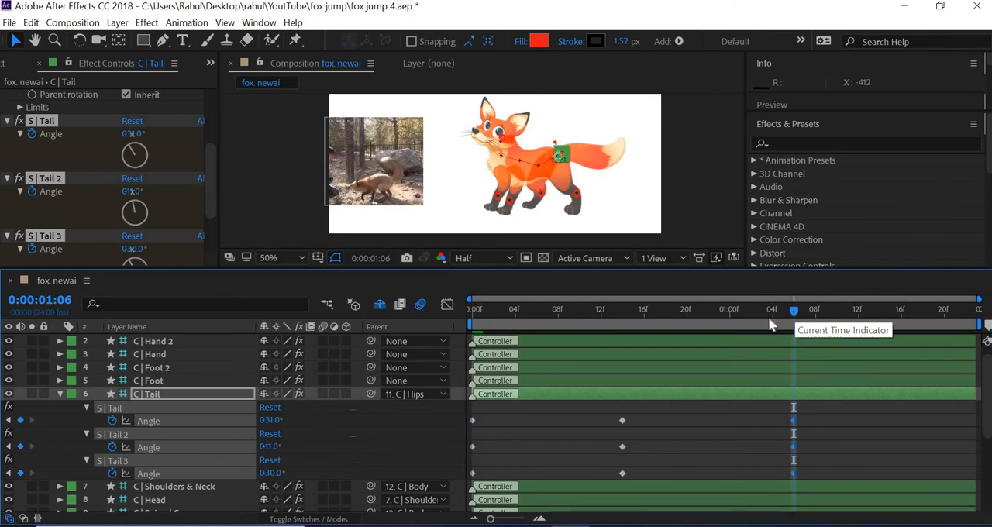
pyautogui.moveTo(794, 313); pyautogui.dragTo(621, 313)
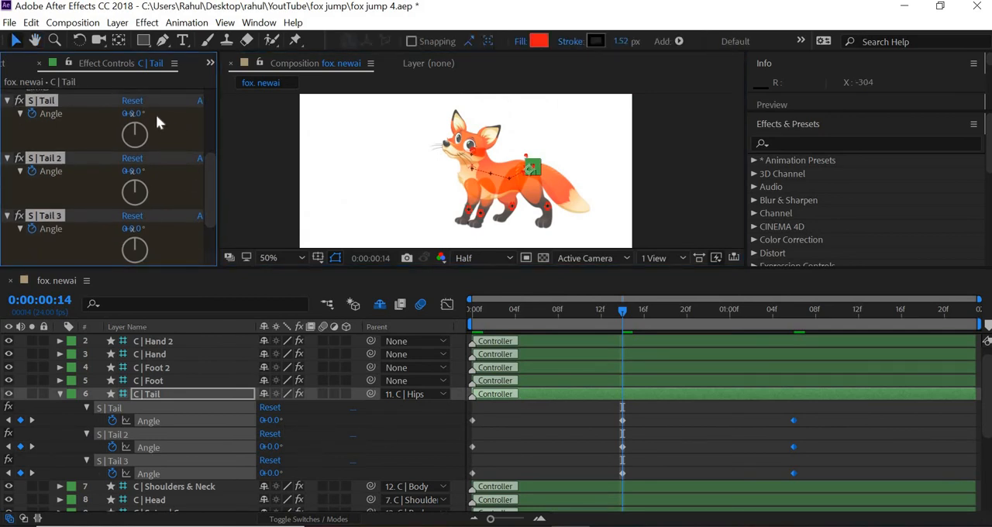
pyautogui.moveTo(142, 113); pyautogui.dragTo(165, 113)
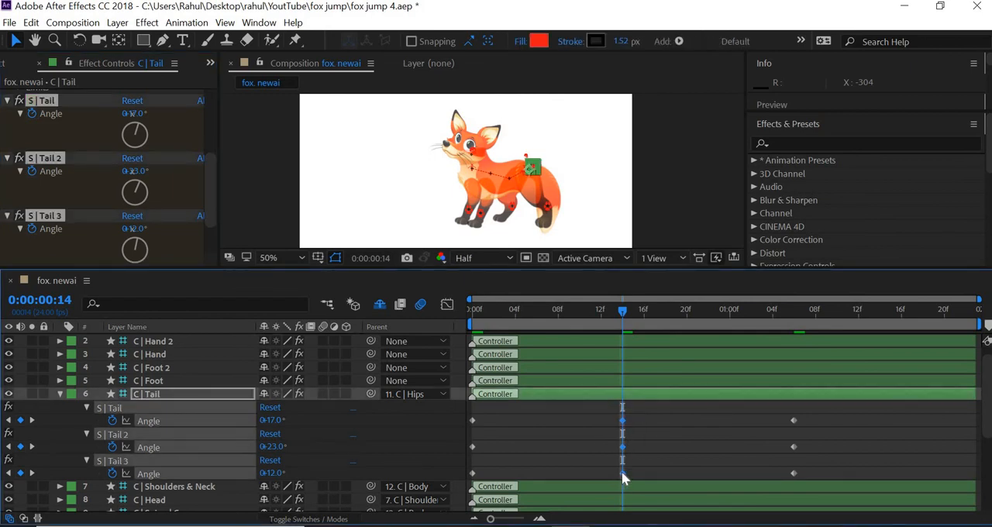
# - Apply Easy Ease to the tail segments' frame-14 Angle keyframes
pyautogui.rightClick(623, 473)
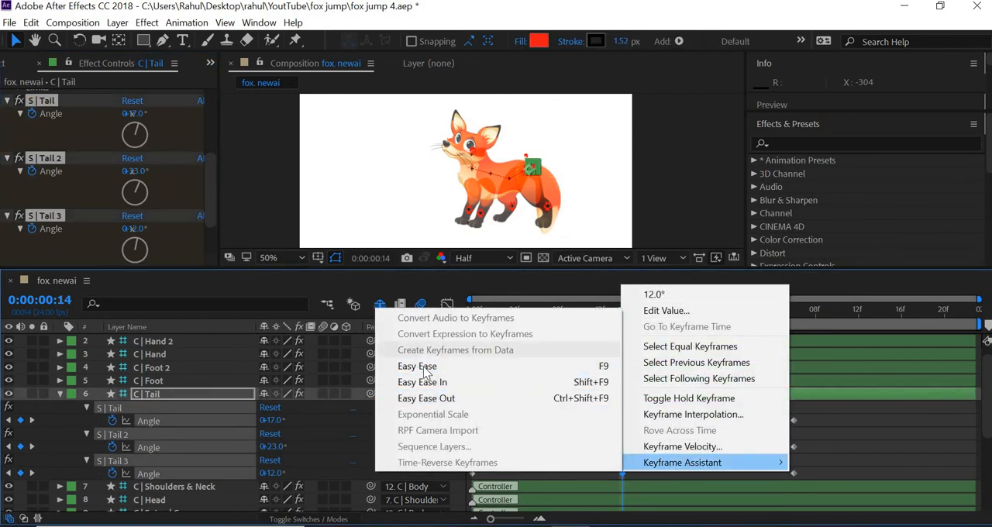
pyautogui.click(416, 366)
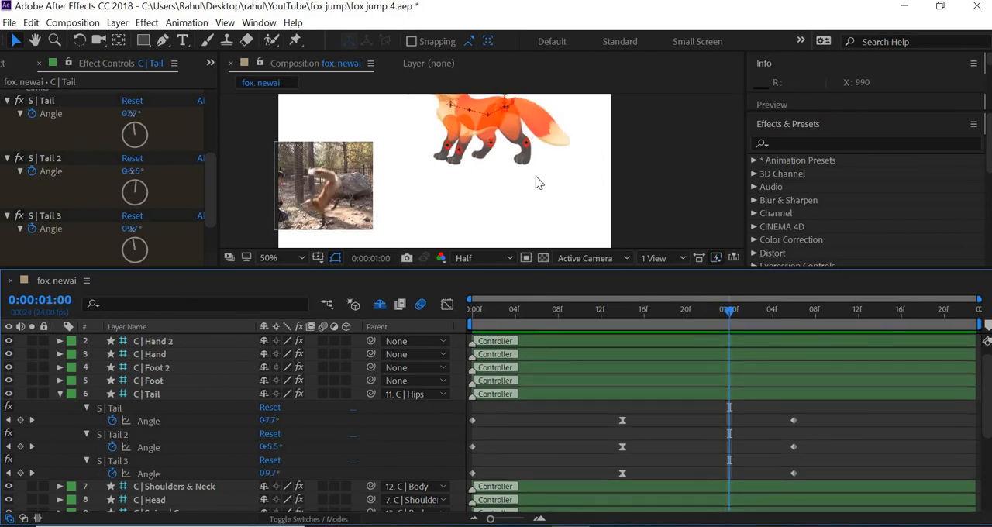
# - Add tail Angle keys at 1:03, ease the 1:00 and 1:03 keys, and play the jump from the start
pyautogui.click(268, 258)
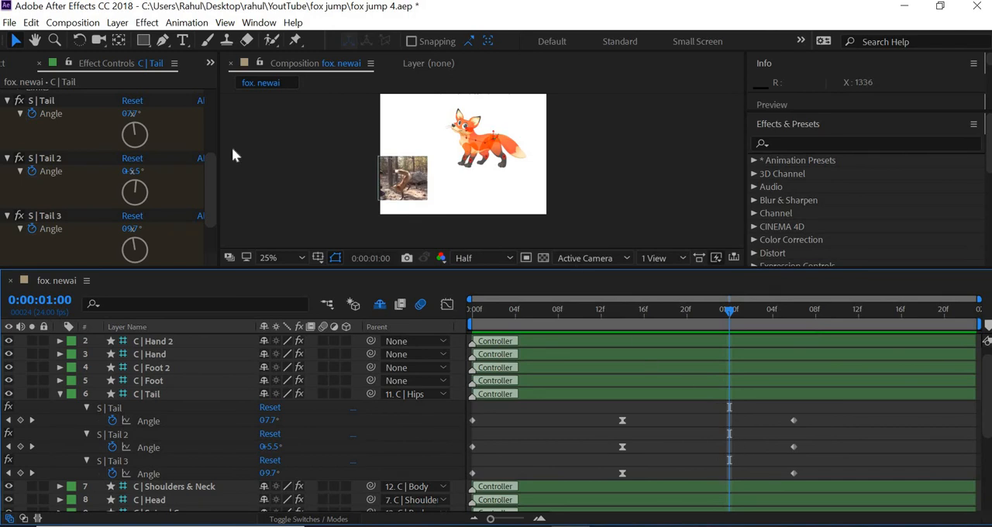
pyautogui.moveTo(105, 111)
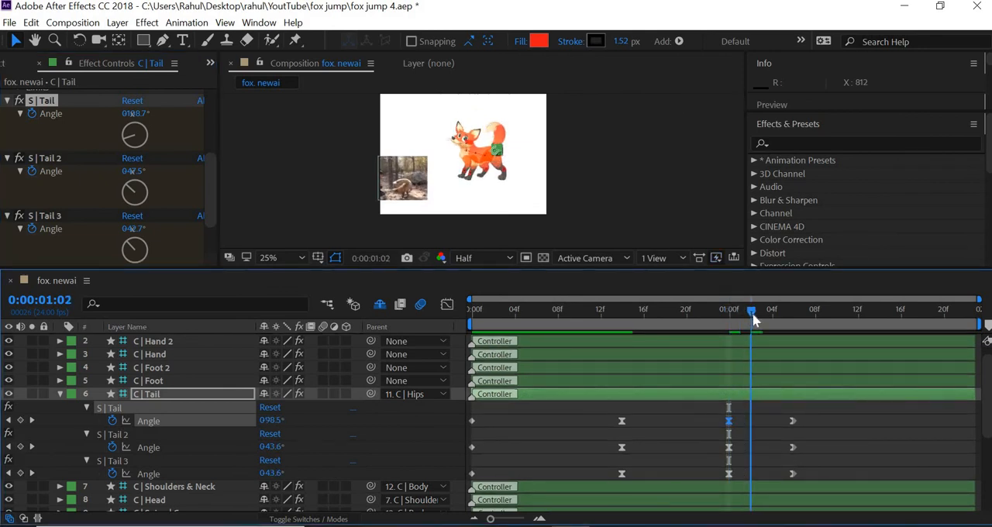
pyautogui.click(761, 309)
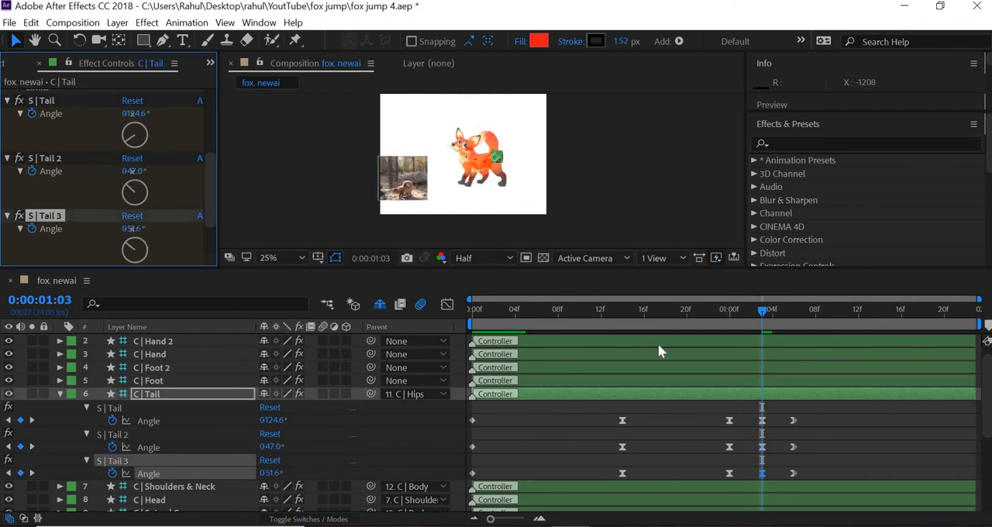
pyautogui.moveTo(612, 318)
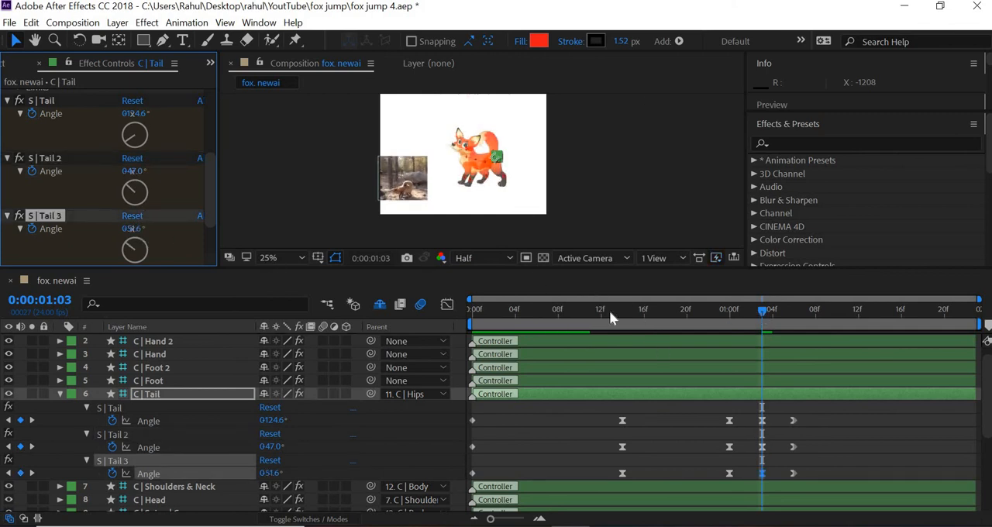
pyautogui.click(471, 310)
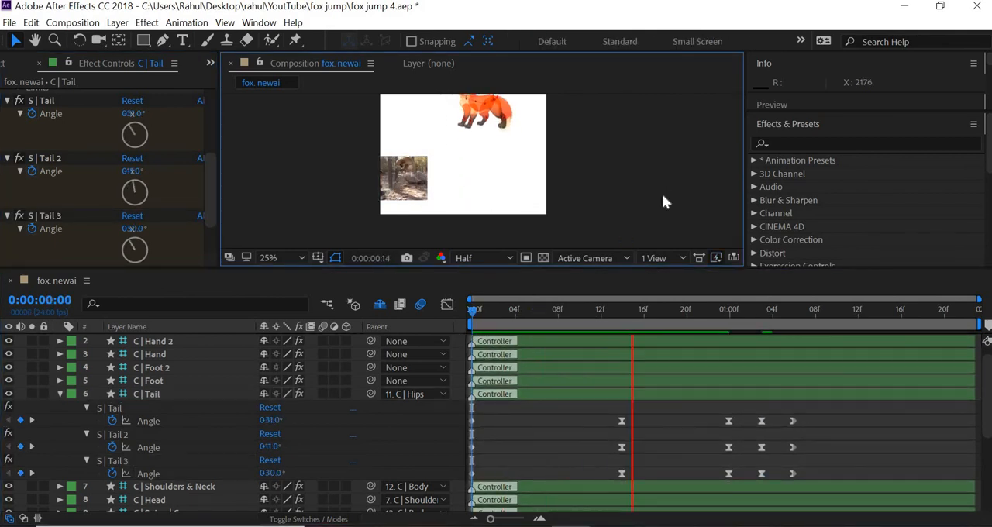
# - Preview the tail motion and drag the mid-jump tail keys to snap exactly at 1:00
pyautogui.moveTo(632, 308); pyautogui.dragTo(847, 309)
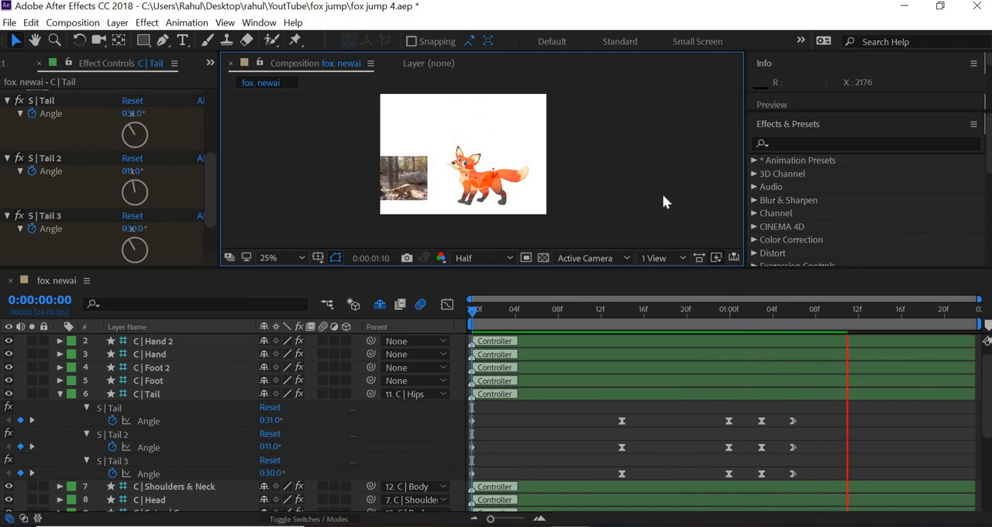
pyautogui.click(484, 309)
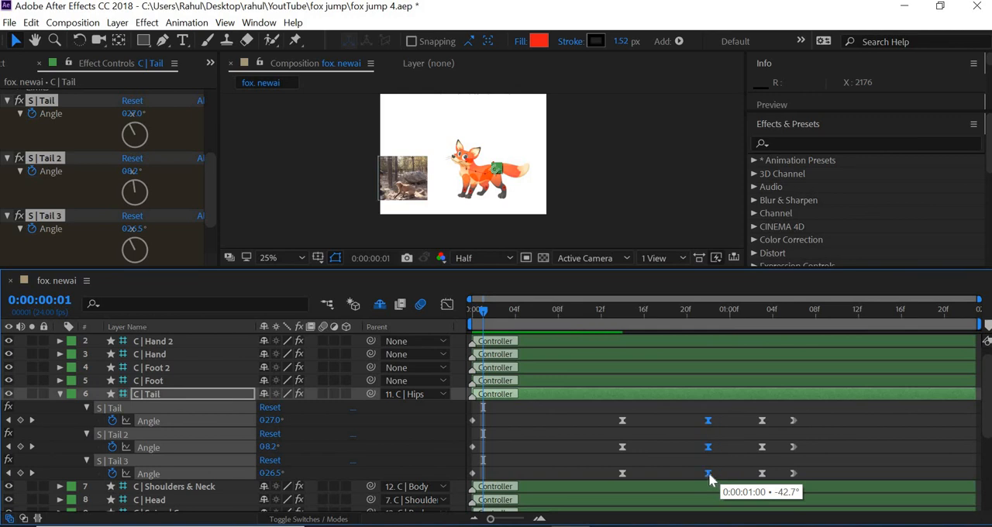
# - Move the later tail keys to 1:02 and adjust a tail segment's angle there
pyautogui.moveTo(707, 473); pyautogui.dragTo(763, 472)
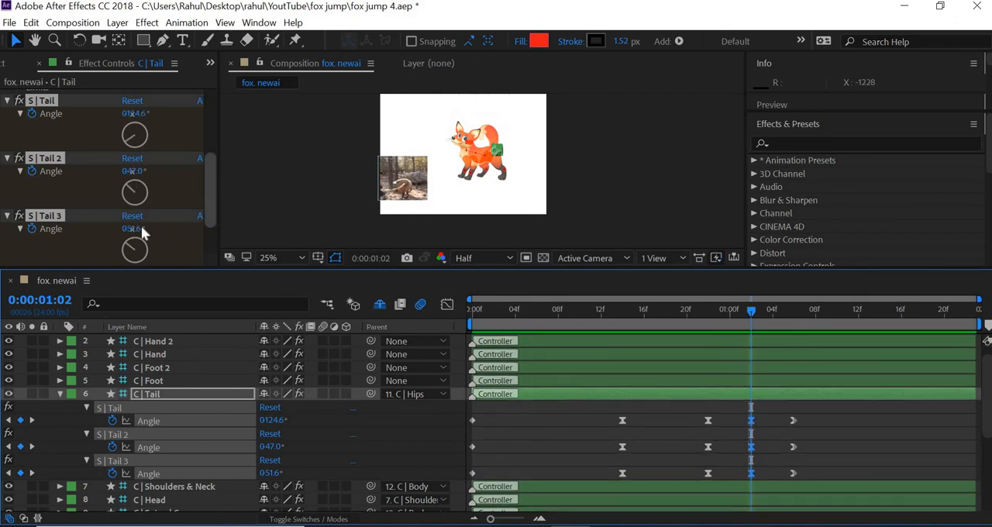
pyautogui.moveTo(142, 229); pyautogui.dragTo(158, 236)
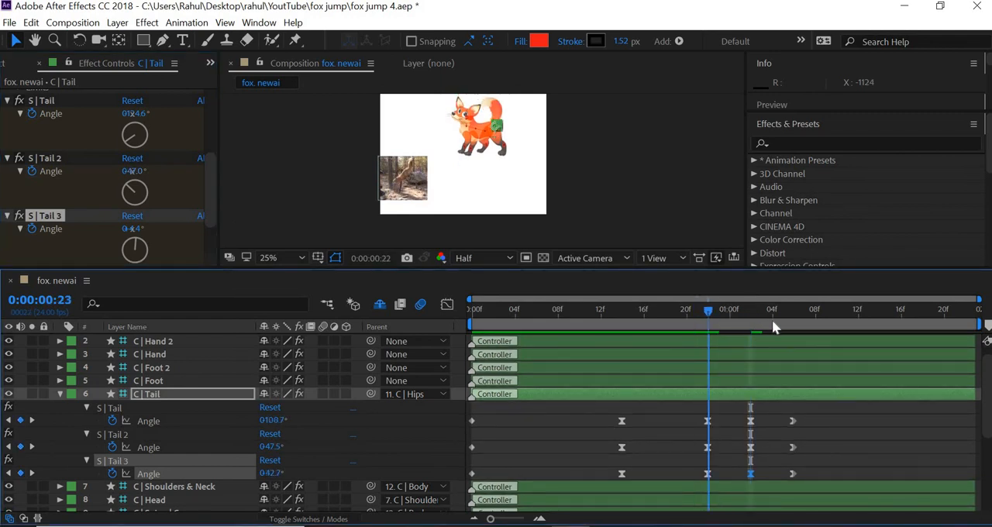
pyautogui.click(827, 308)
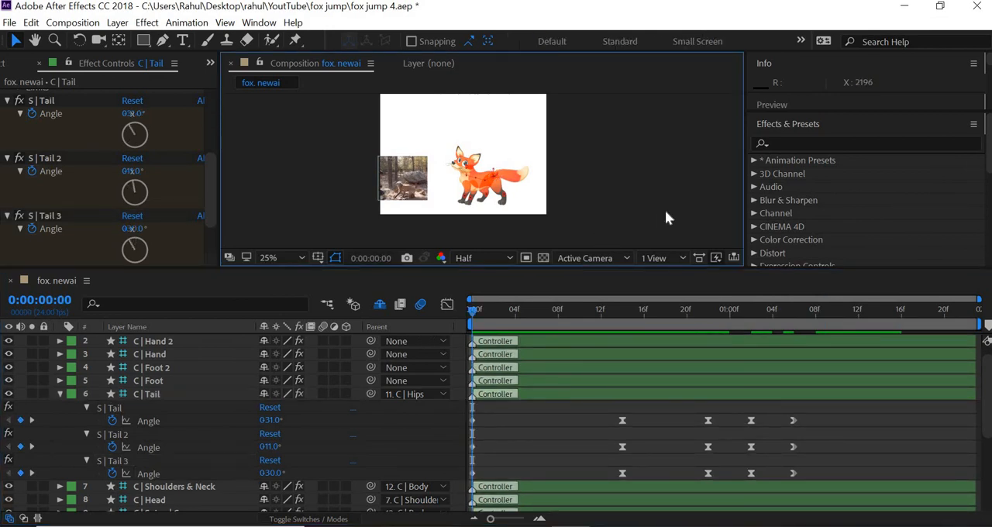
pyautogui.moveTo(675, 271)
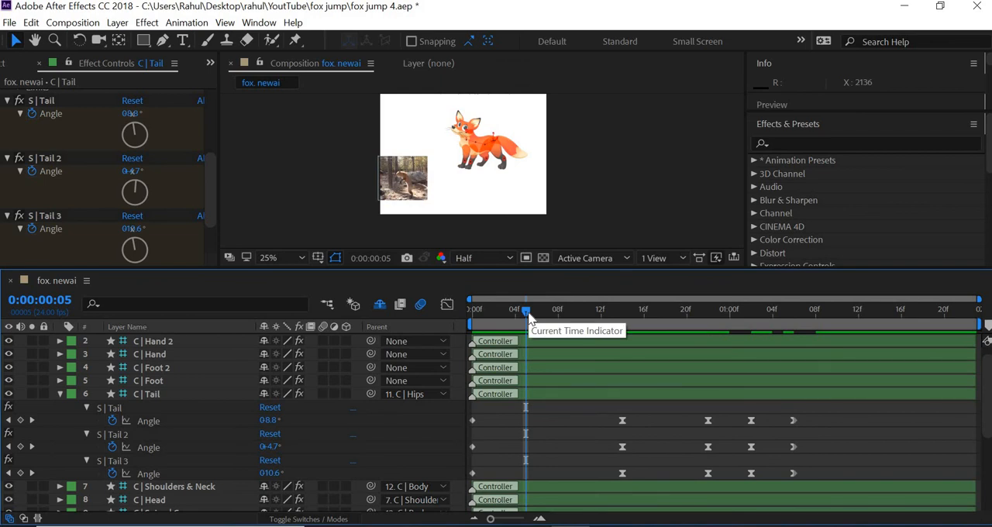
pyautogui.moveTo(620, 168)
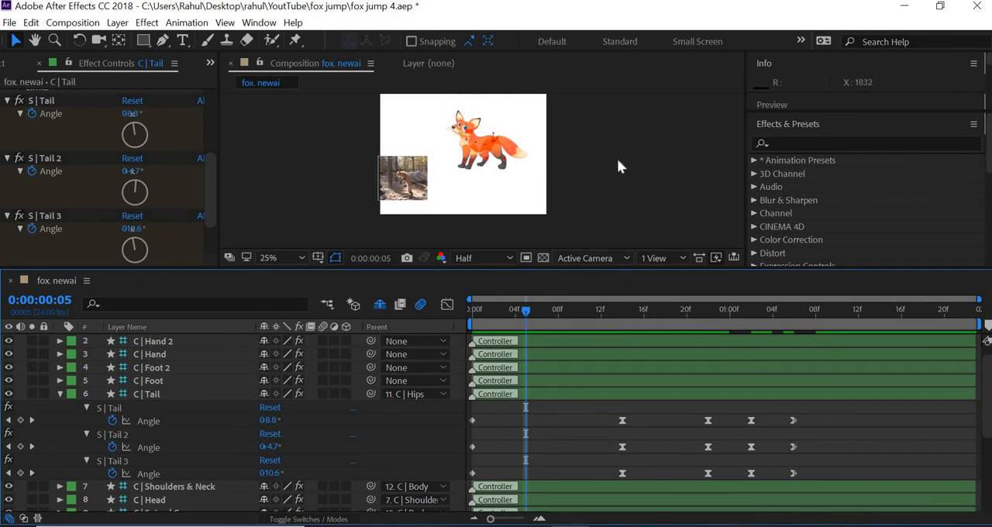